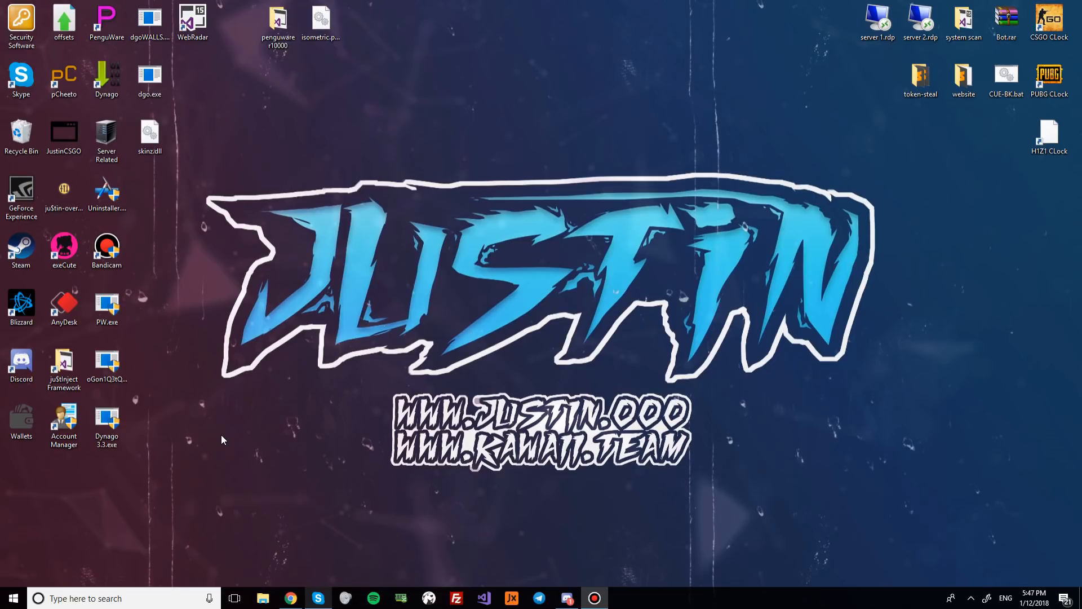
{"action": "mouse_move", "coordinate": [251, 460]}
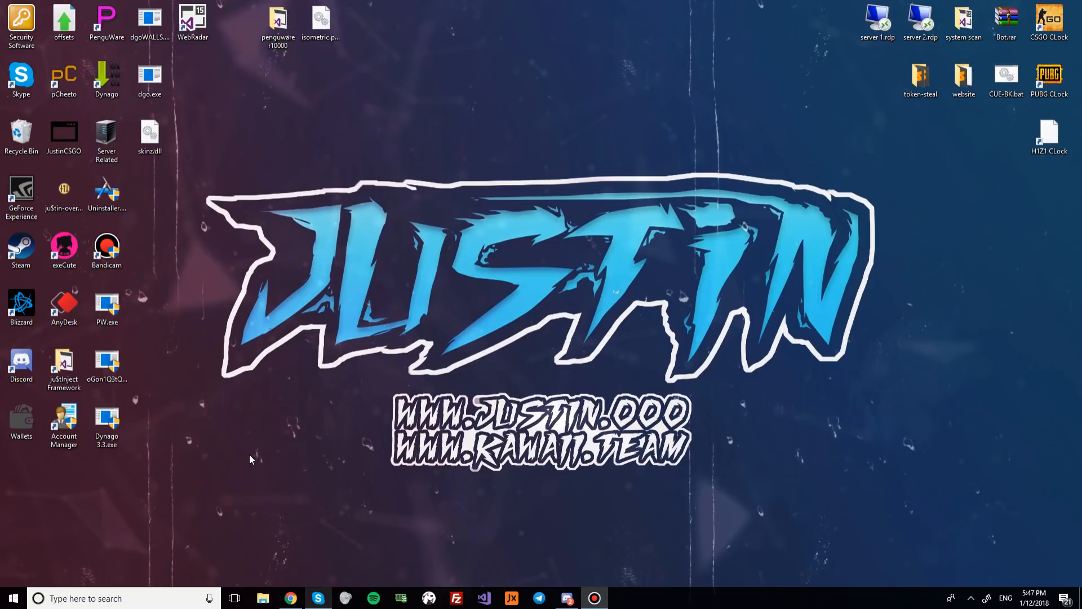
{"action": "mouse_move", "coordinate": [108, 501]}
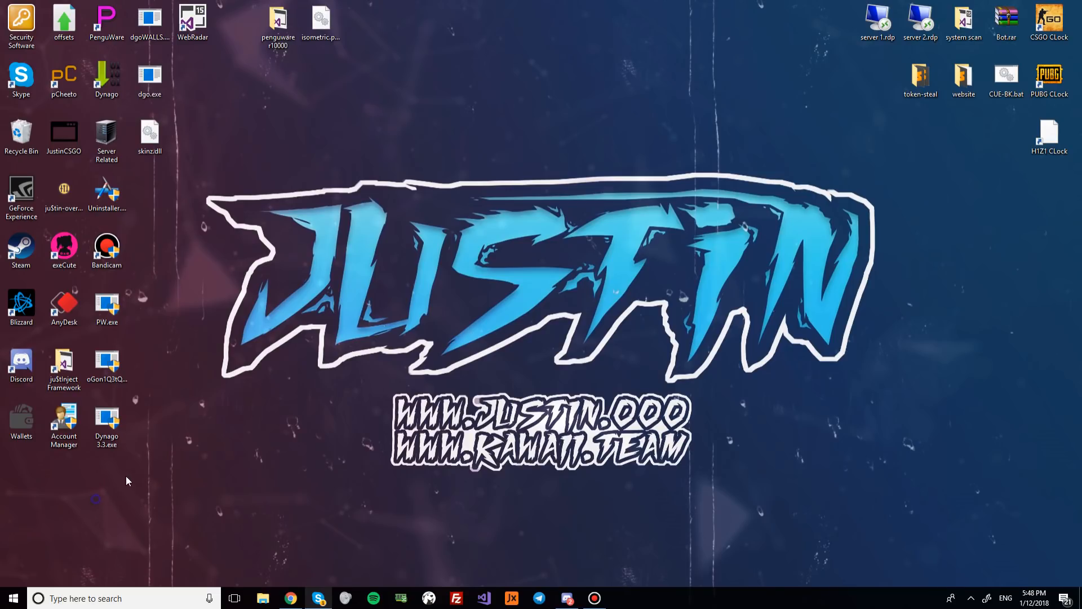
{"action": "mouse_move", "coordinate": [441, 479]}
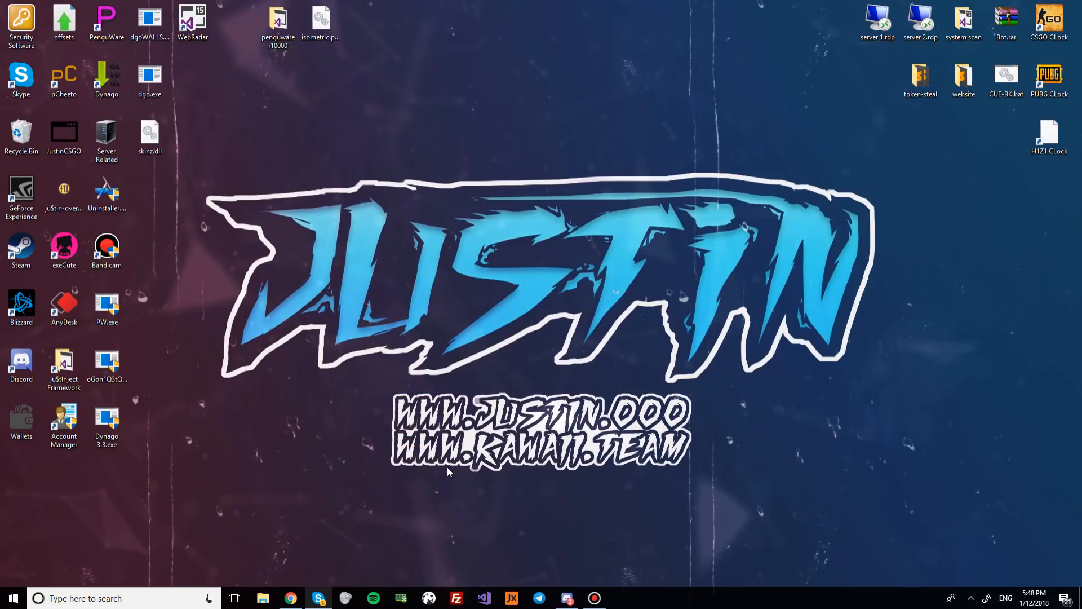
- Launch Dynago 3.3.exe from the desktop and enter the account password
{"action": "left_click", "coordinate": [107, 420]}
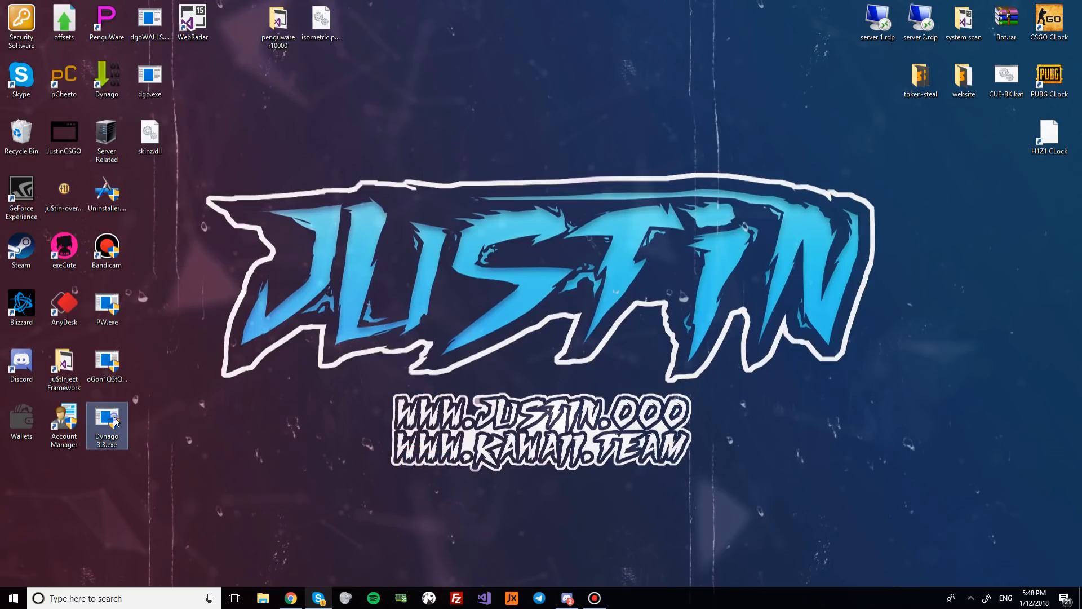
{"action": "double_click", "coordinate": [106, 421]}
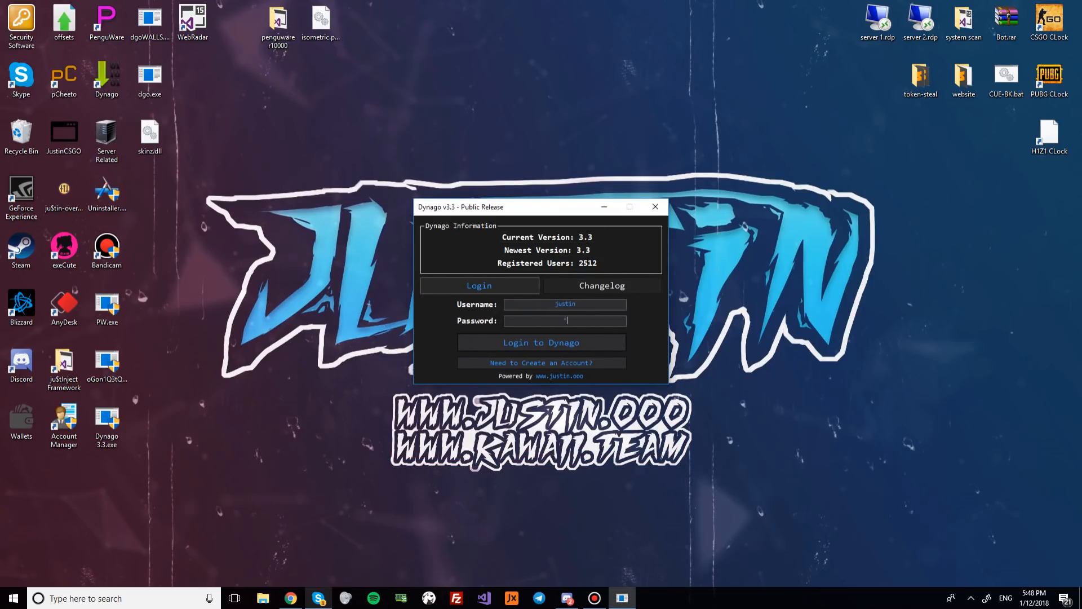
{"action": "type", "text": "password"}
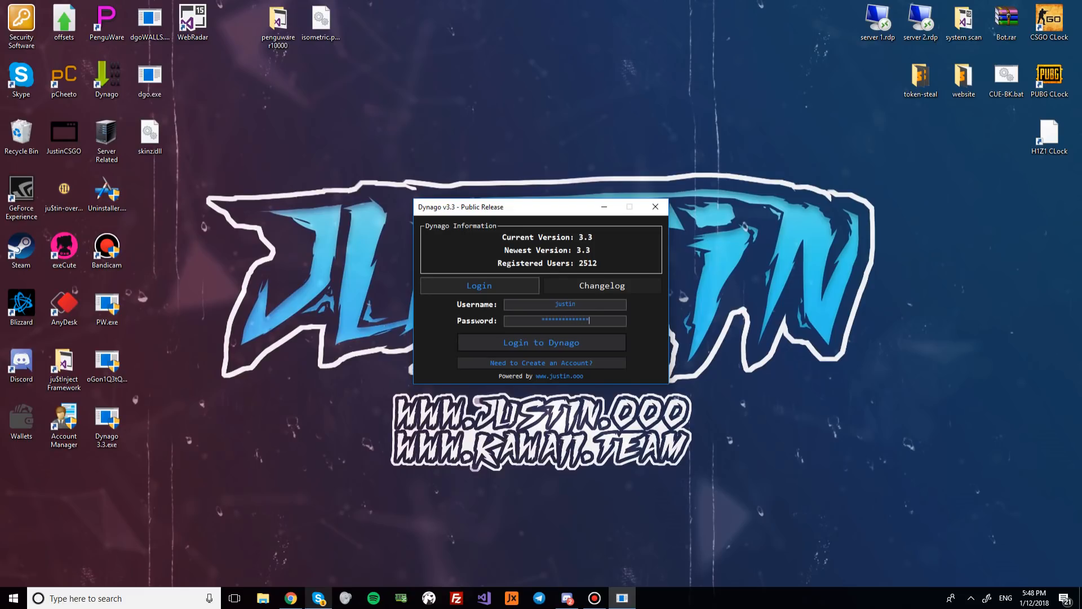
- Log in and browse the offsets list, keeping justin/offsets as the scrape source for now
{"action": "left_click", "coordinate": [541, 343]}
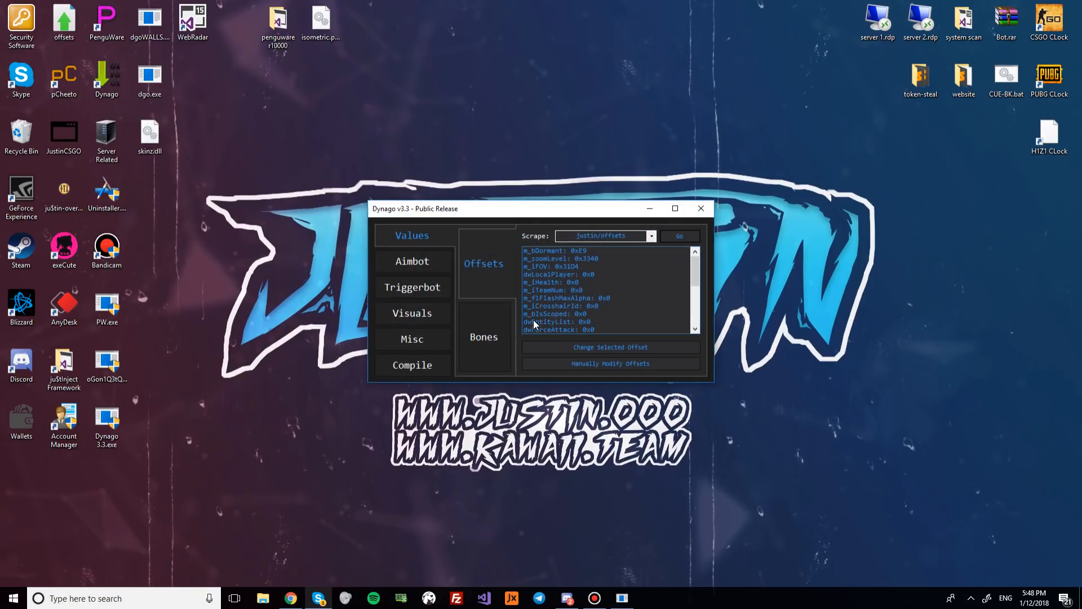
{"action": "mouse_move", "coordinate": [619, 276]}
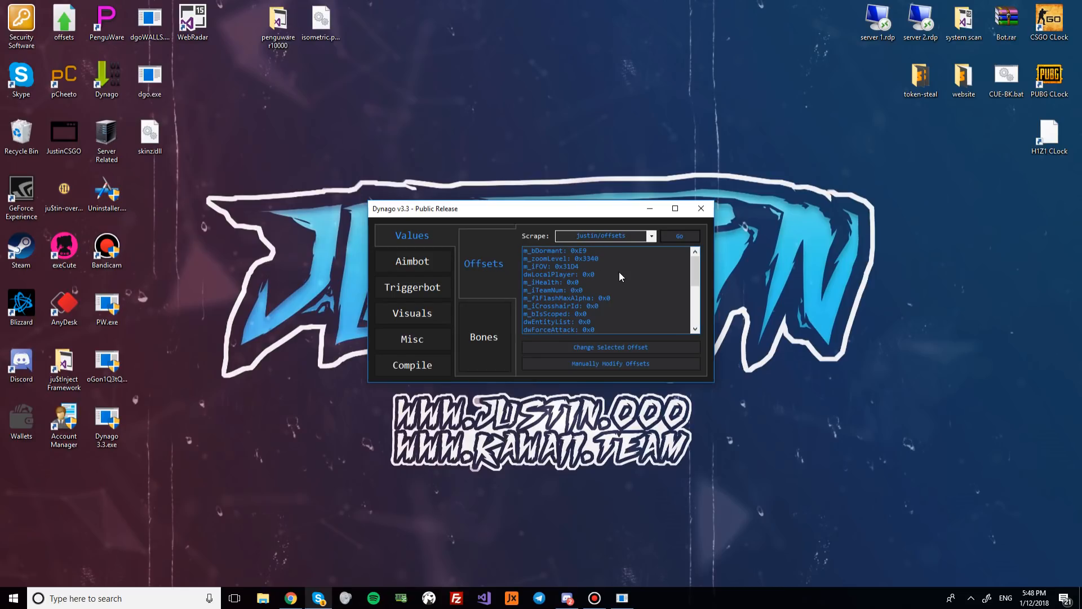
{"action": "mouse_move", "coordinate": [537, 393]}
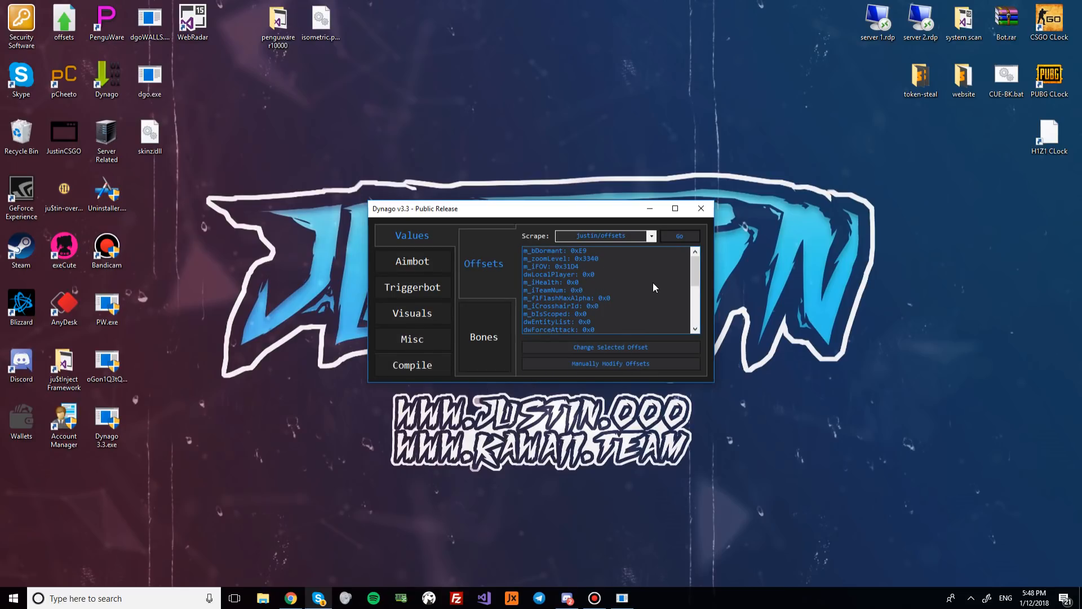
{"action": "mouse_move", "coordinate": [672, 259]}
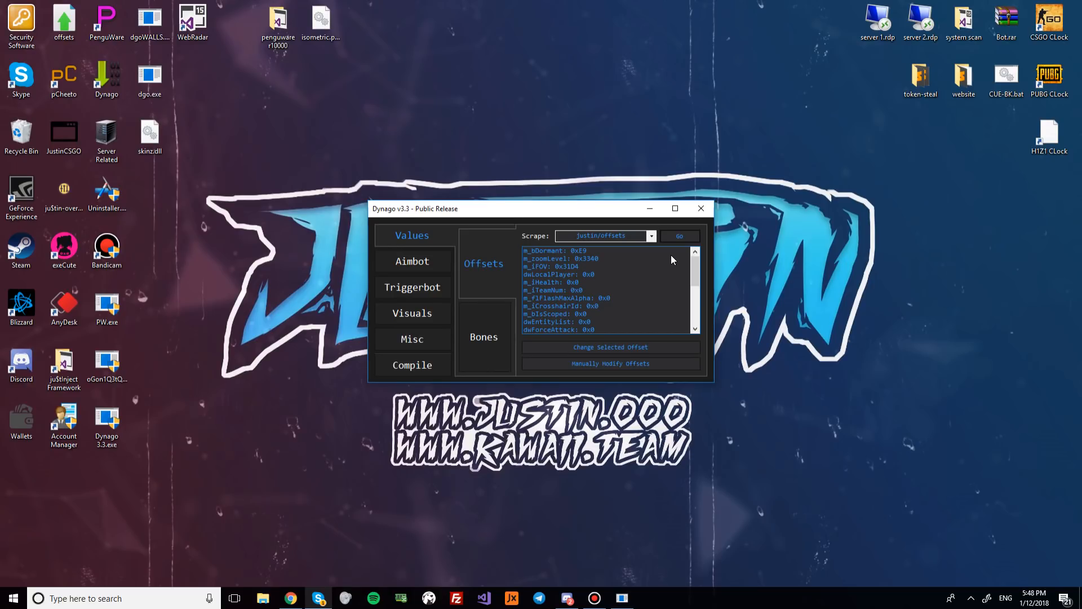
{"action": "mouse_move", "coordinate": [561, 264]}
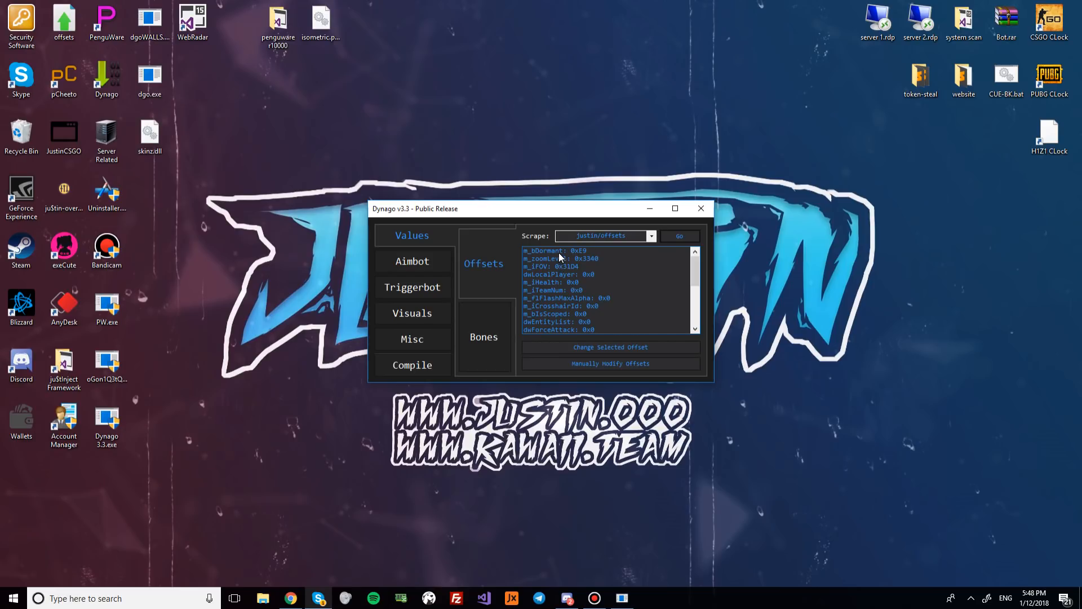
{"action": "mouse_move", "coordinate": [601, 275]}
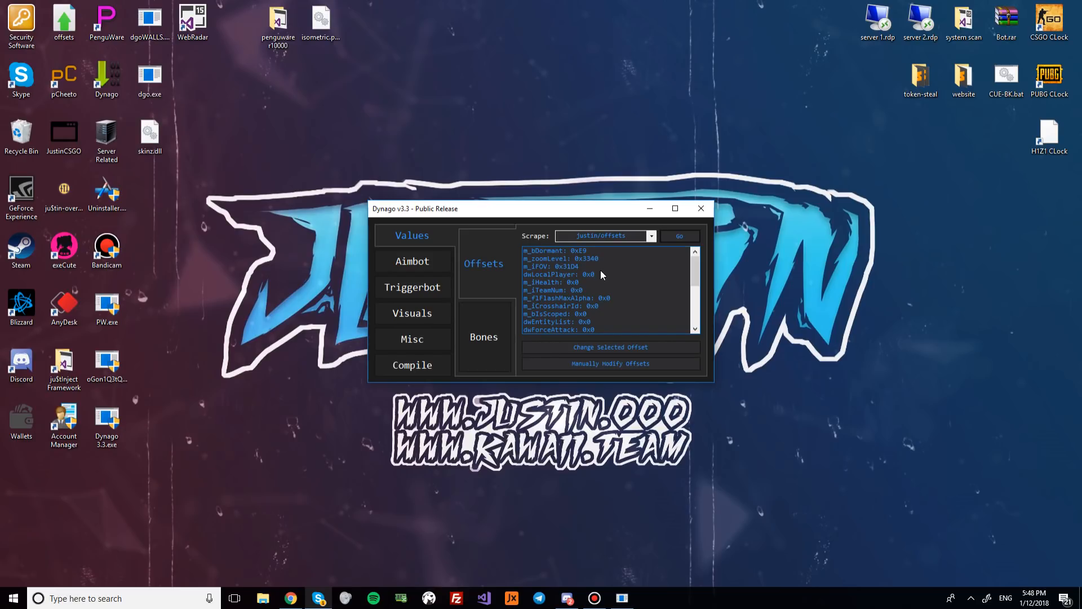
{"action": "mouse_move", "coordinate": [586, 251]}
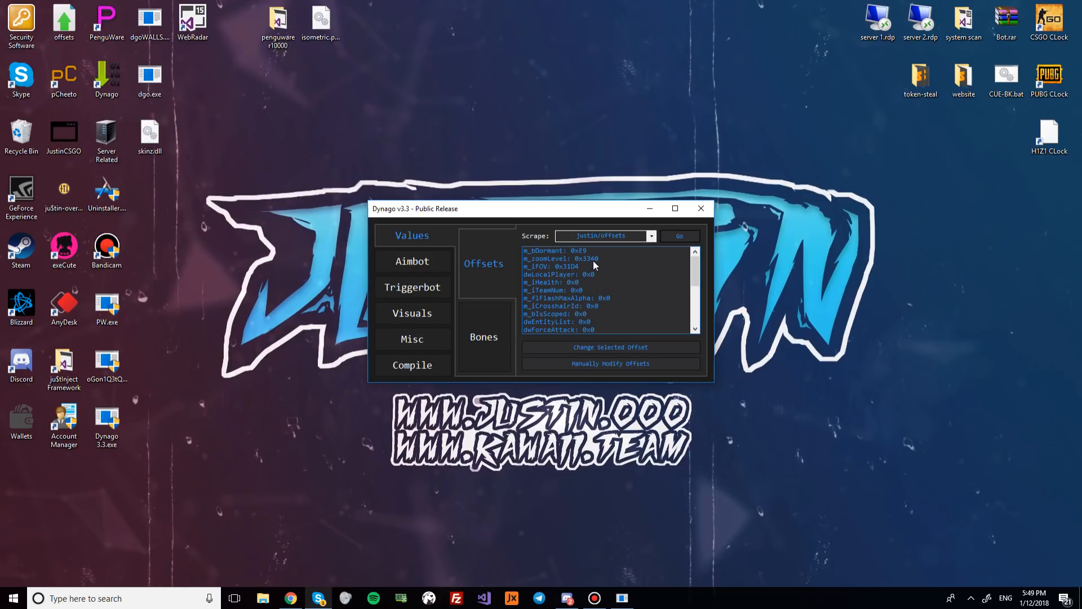
{"action": "mouse_move", "coordinate": [592, 270]}
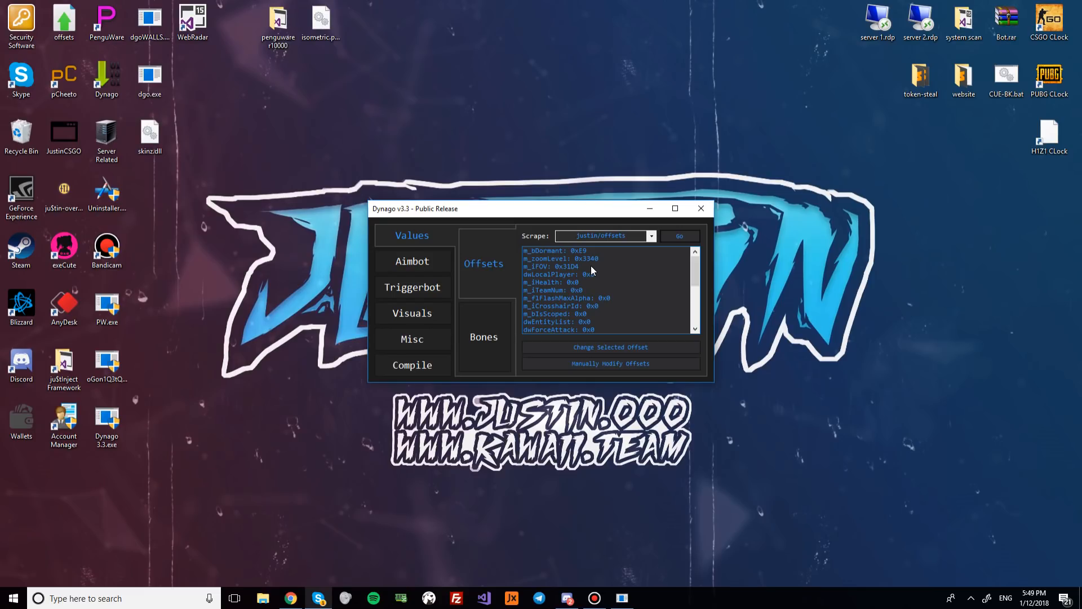
{"action": "left_click", "coordinate": [586, 250]}
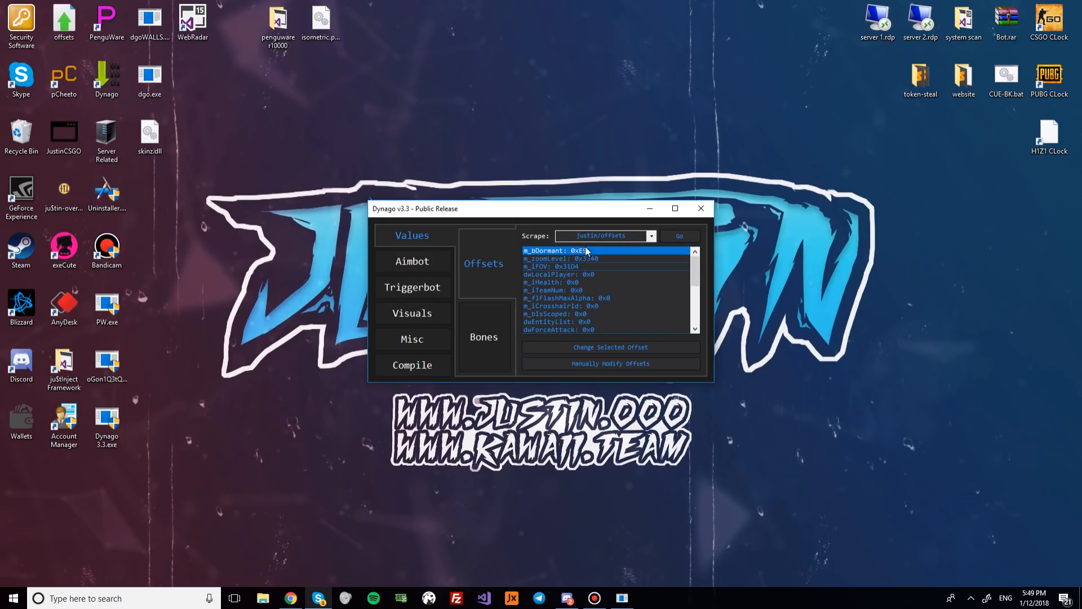
{"action": "left_click", "coordinate": [649, 236]}
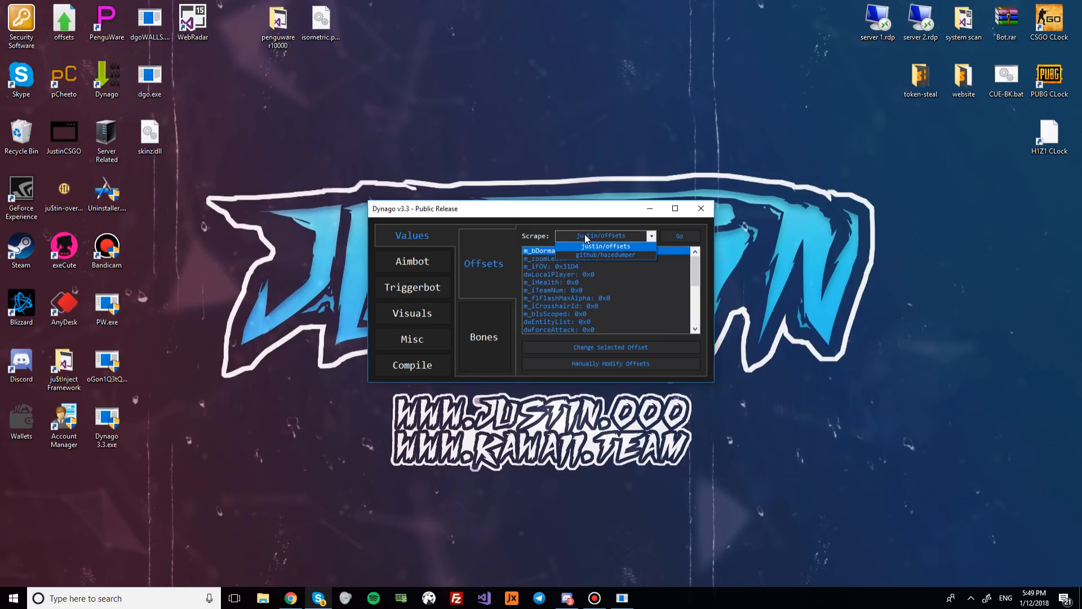
{"action": "left_click", "coordinate": [605, 245]}
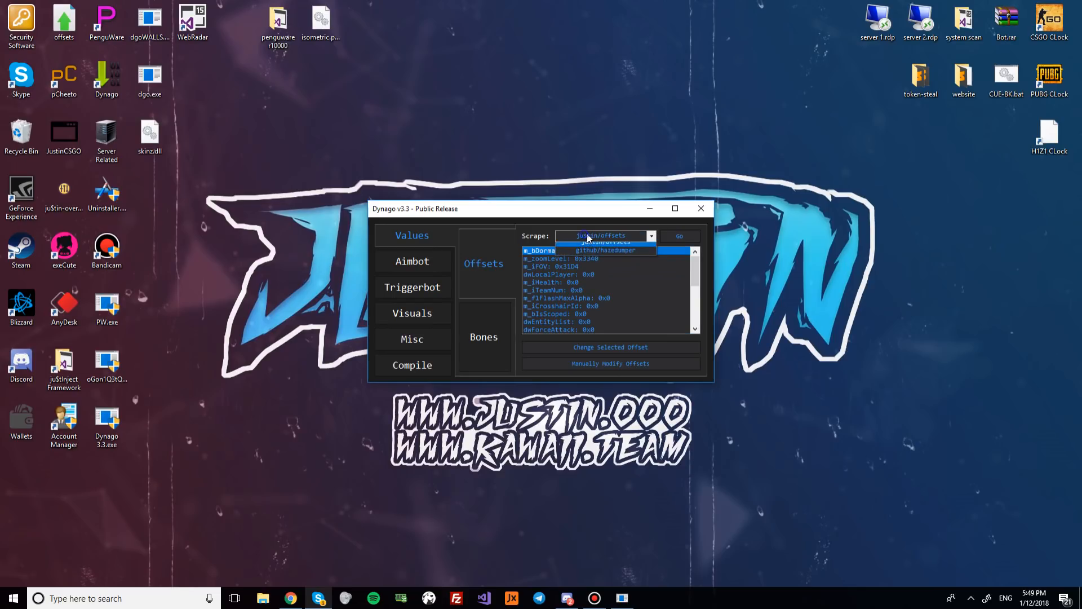
{"action": "left_click", "coordinate": [604, 251]}
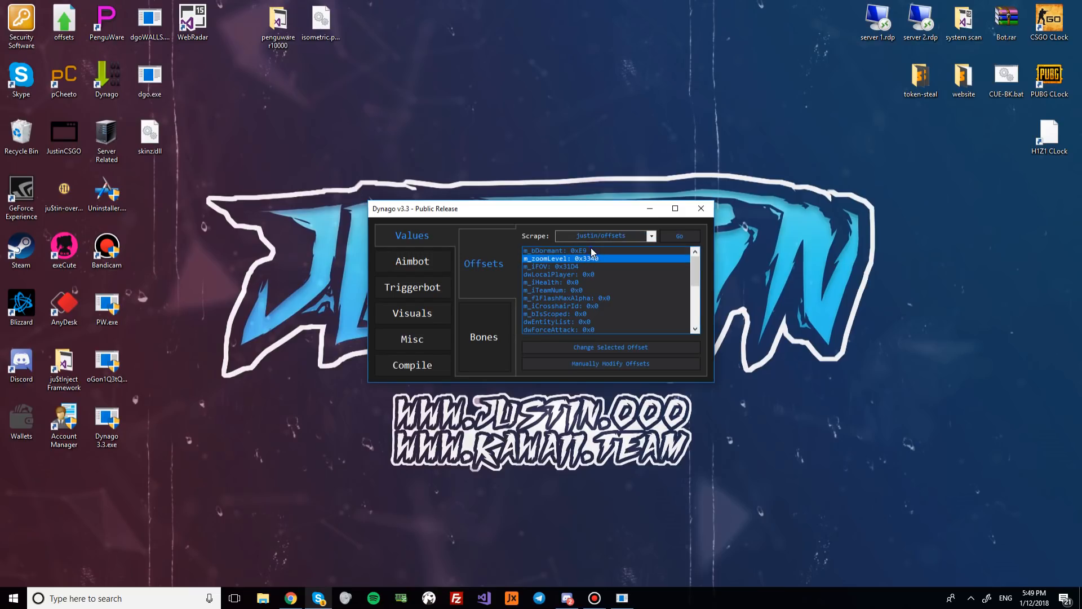
{"action": "left_click", "coordinate": [559, 250]}
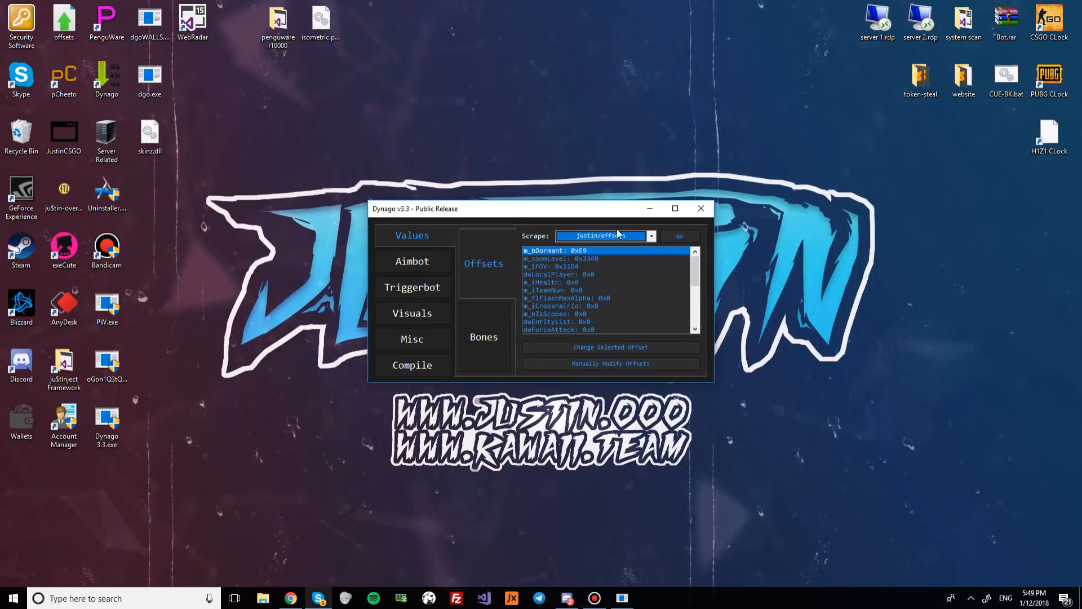
{"action": "mouse_move", "coordinate": [638, 264]}
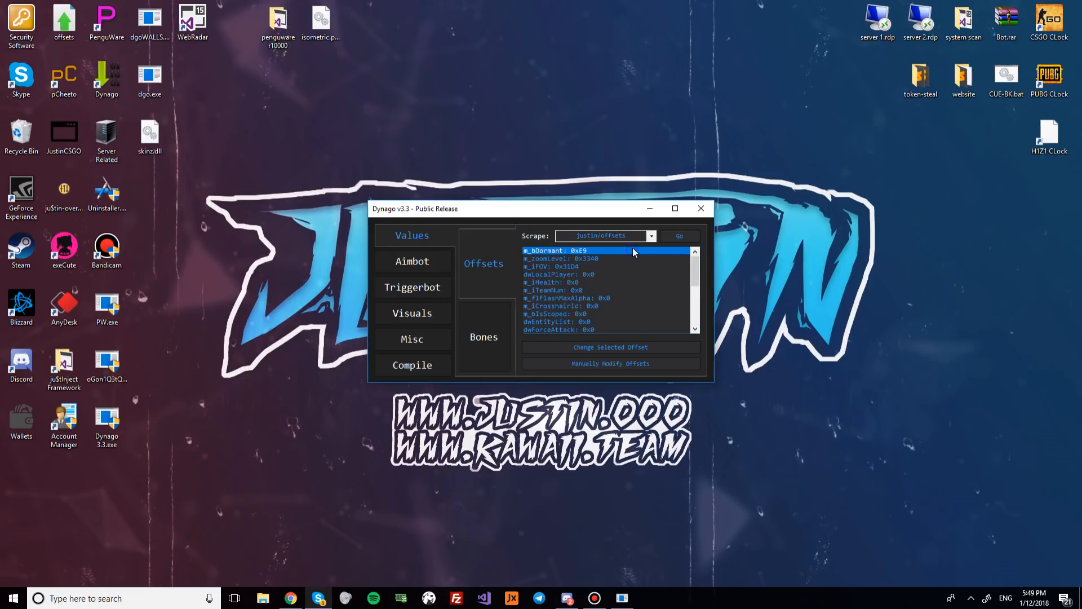
- Switch the offset scrape source to github/hazedumper
{"action": "left_click", "coordinate": [649, 236]}
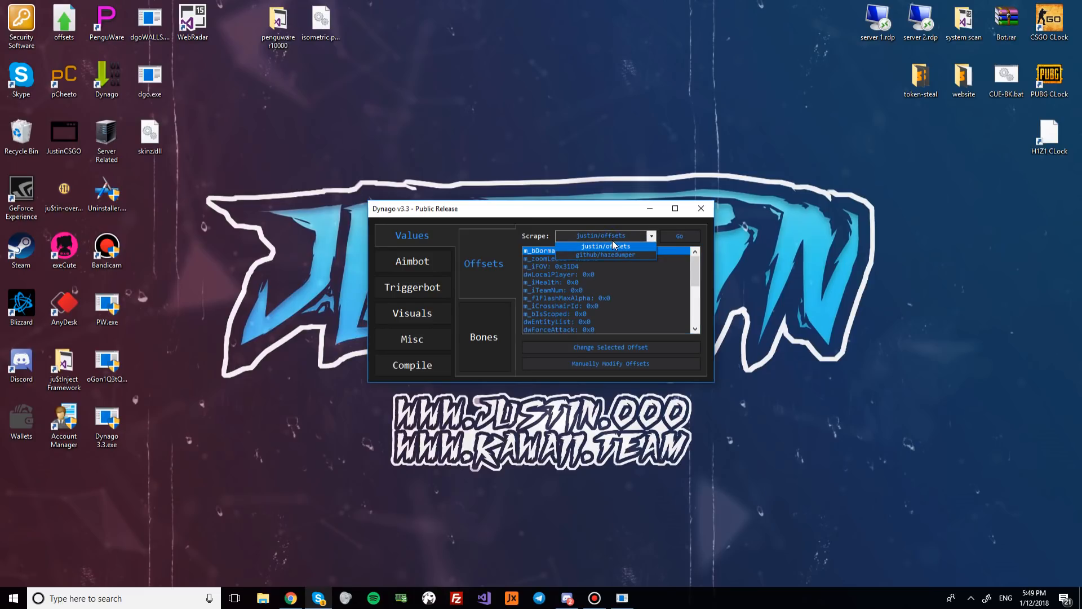
{"action": "mouse_move", "coordinate": [617, 255]}
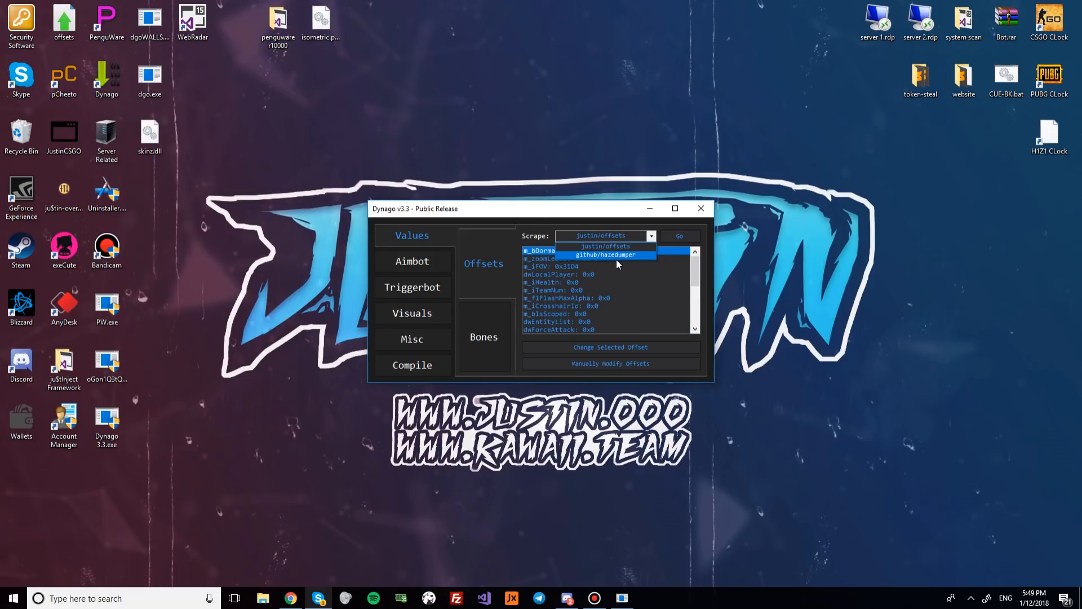
{"action": "left_click", "coordinate": [604, 255]}
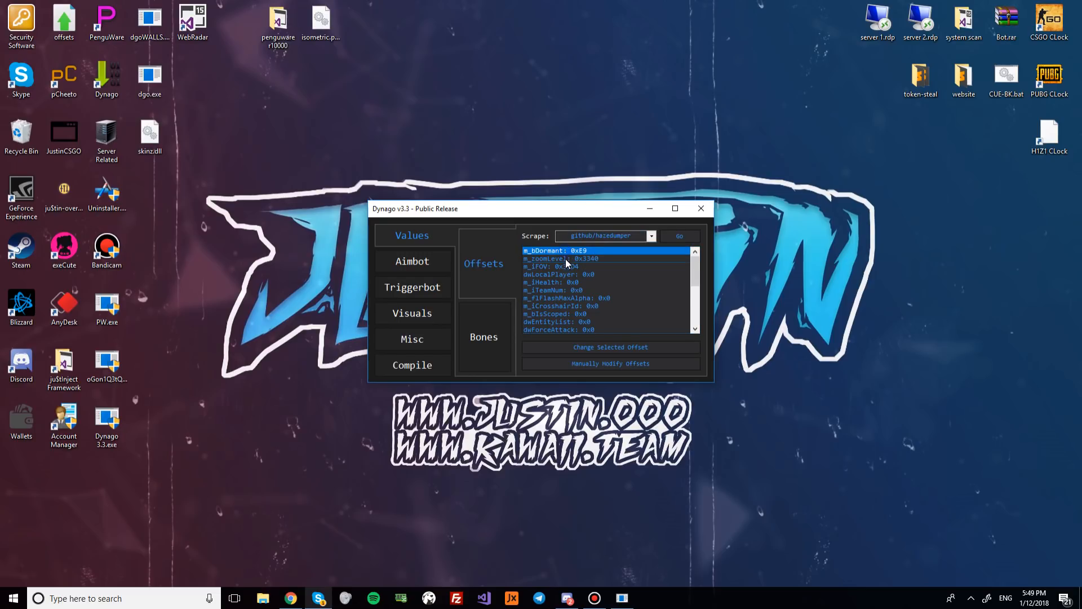
{"action": "left_click", "coordinate": [566, 274]}
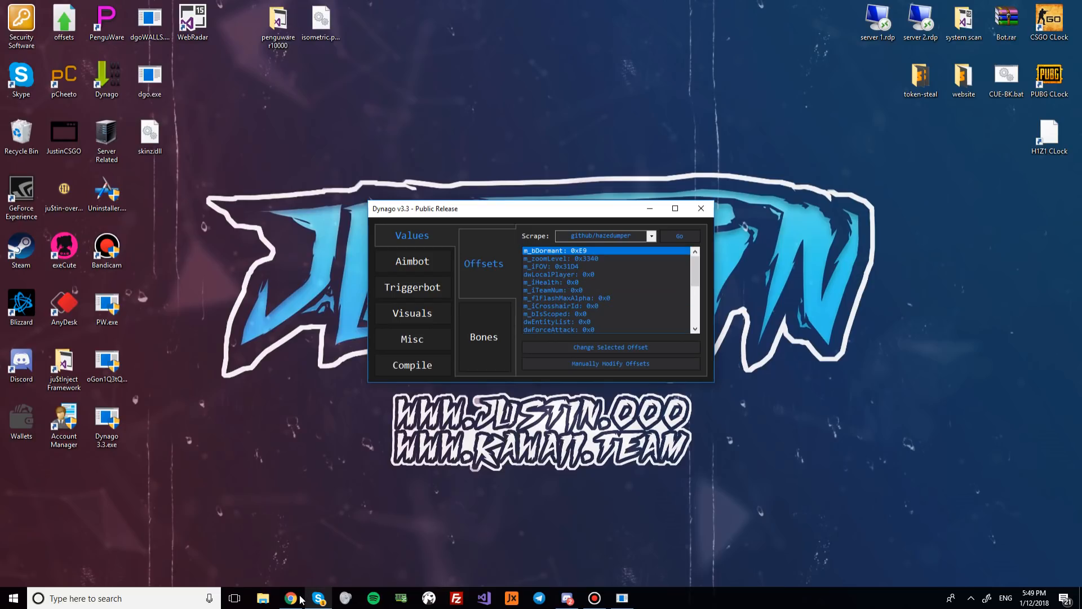
- In the browser, reach the last page of the CS:GO Structs/Offsets thread on UnknownCheats
{"action": "left_click", "coordinate": [290, 598]}
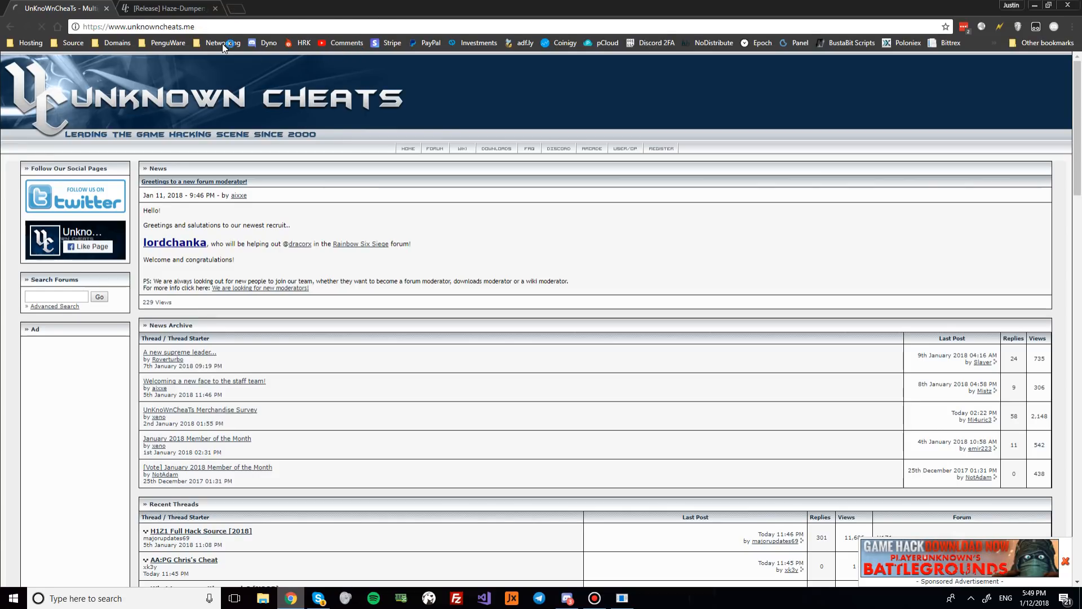
{"action": "left_click", "coordinate": [434, 148]}
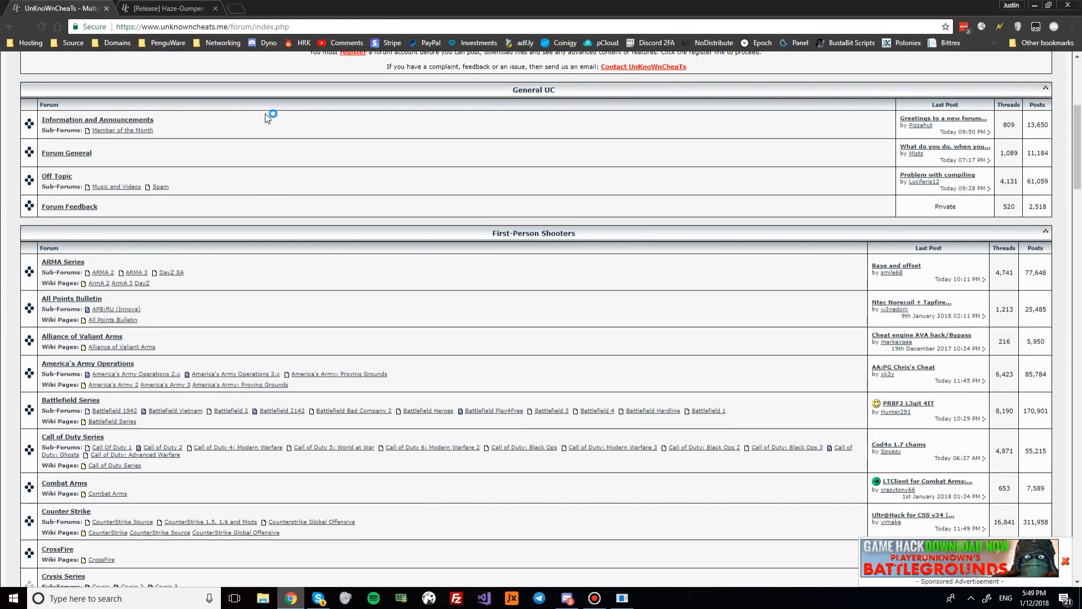
{"action": "scroll", "scroll_direction": "down", "scroll_amount": 3}
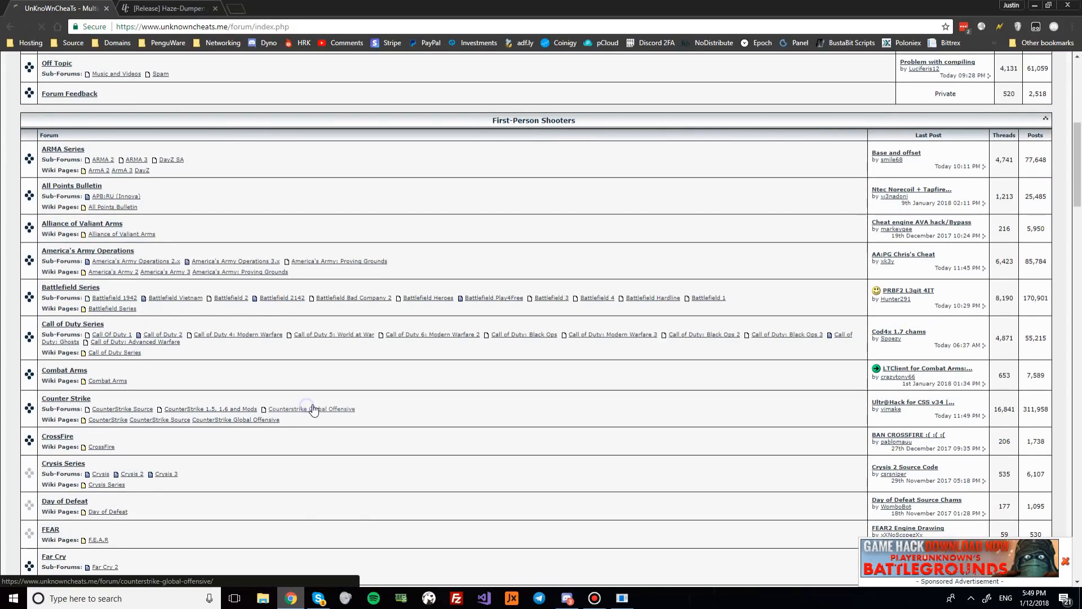
{"action": "left_click", "coordinate": [312, 408]}
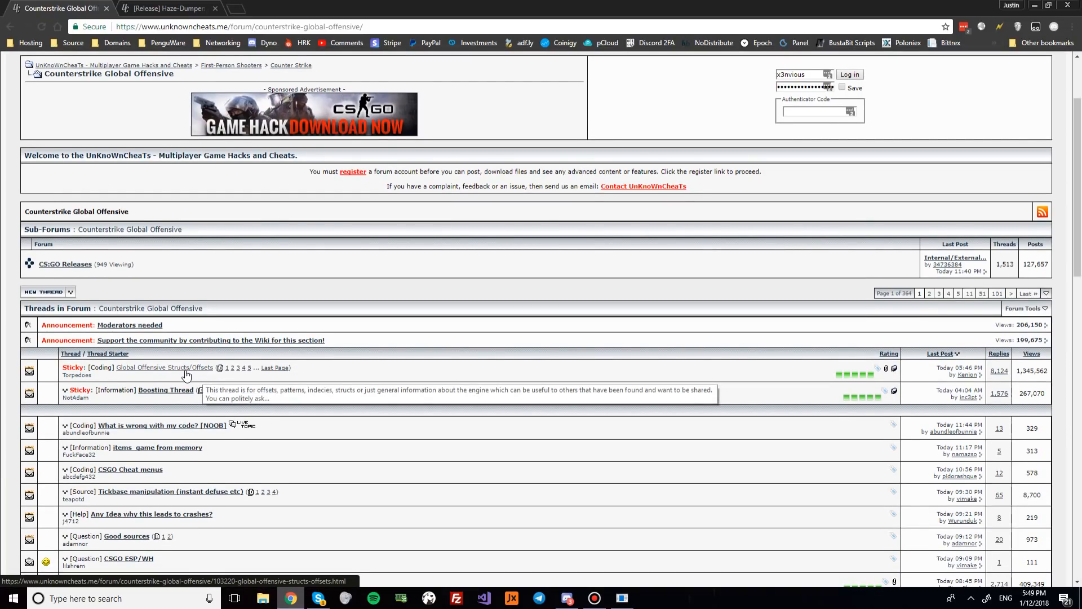
{"action": "mouse_move", "coordinate": [186, 376]}
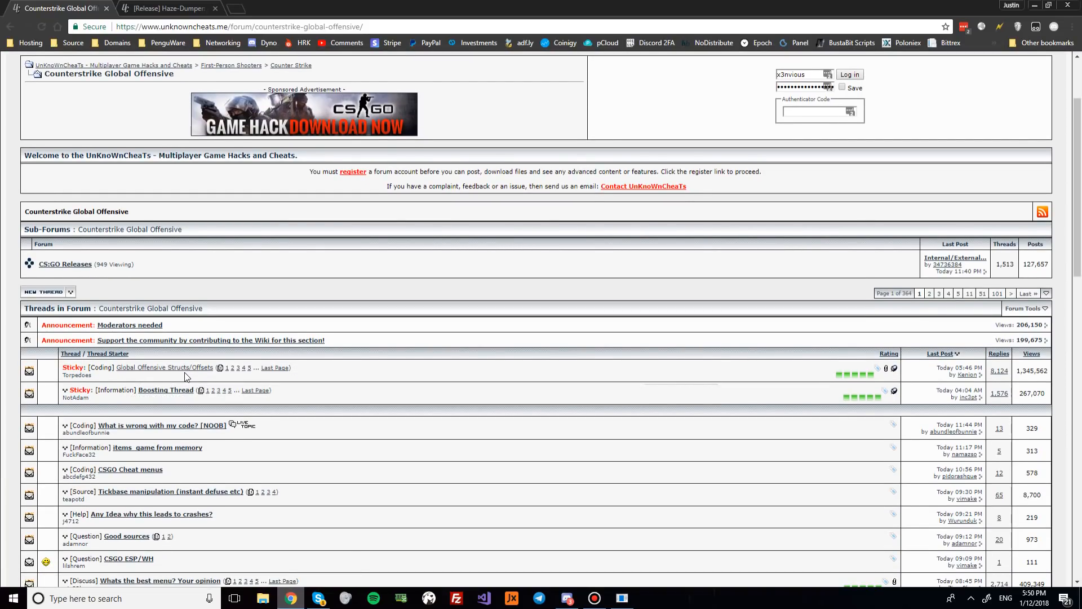
{"action": "left_click", "coordinate": [274, 368]}
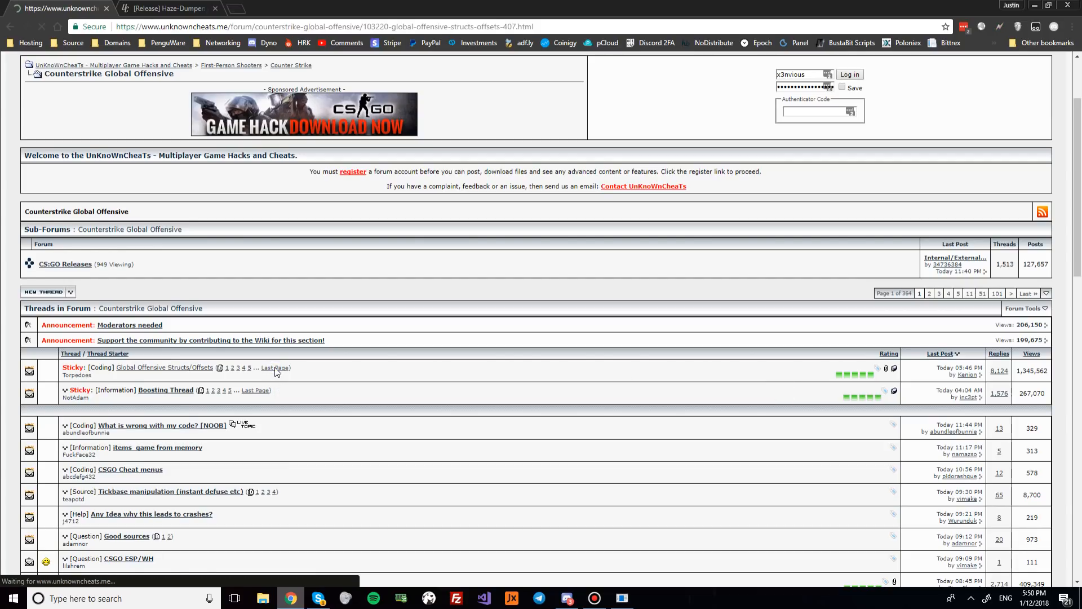
{"action": "left_click", "coordinate": [164, 367]}
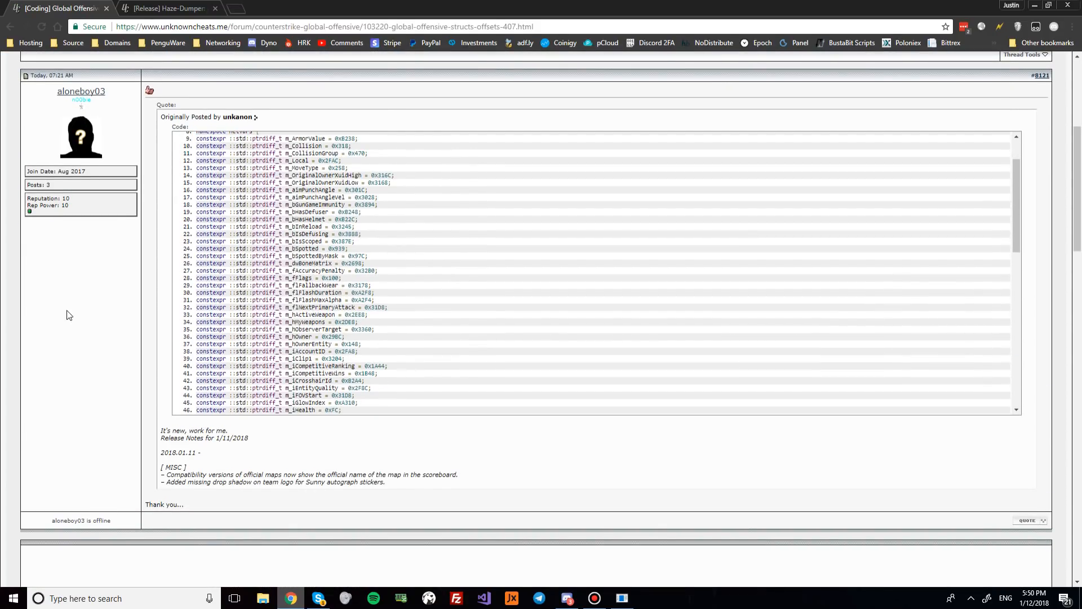
- Open the newest hazedumper offsets post as a single post in its own tab, then return to Dynago
{"action": "scroll", "scroll_direction": "down", "scroll_amount": 3}
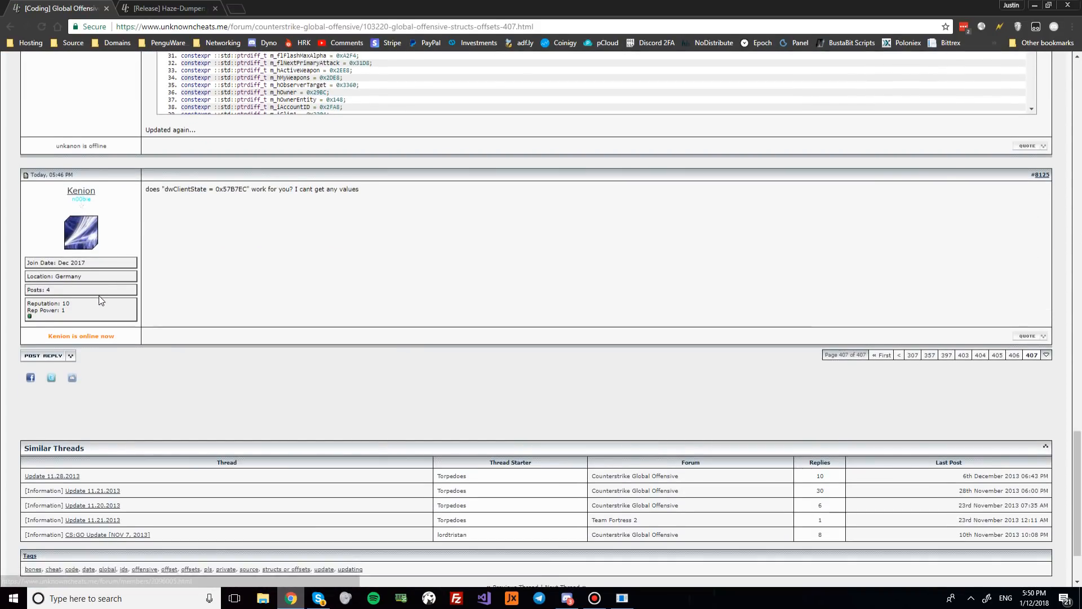
{"action": "scroll", "scroll_direction": "up", "scroll_amount": 3}
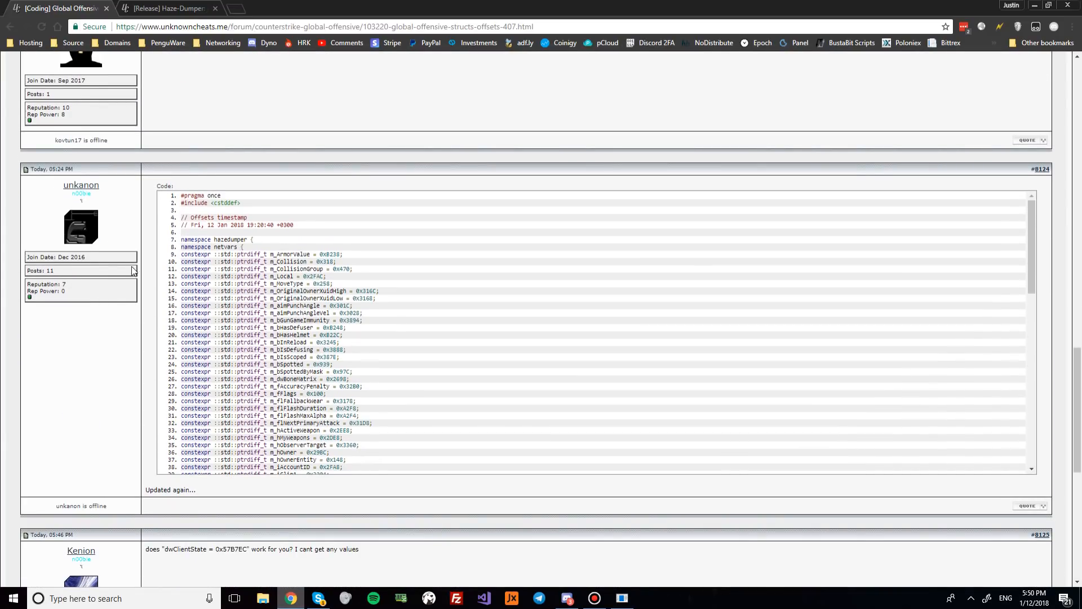
{"action": "left_click_drag", "start_coordinate": [179, 195], "coordinate": [246, 217]}
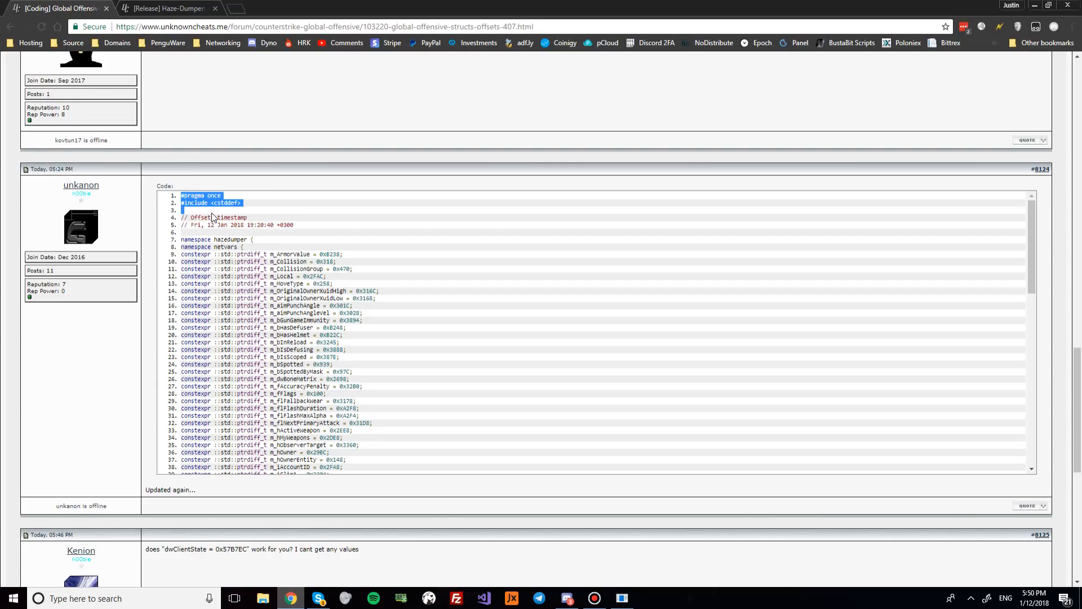
{"action": "left_click", "coordinate": [1040, 168]}
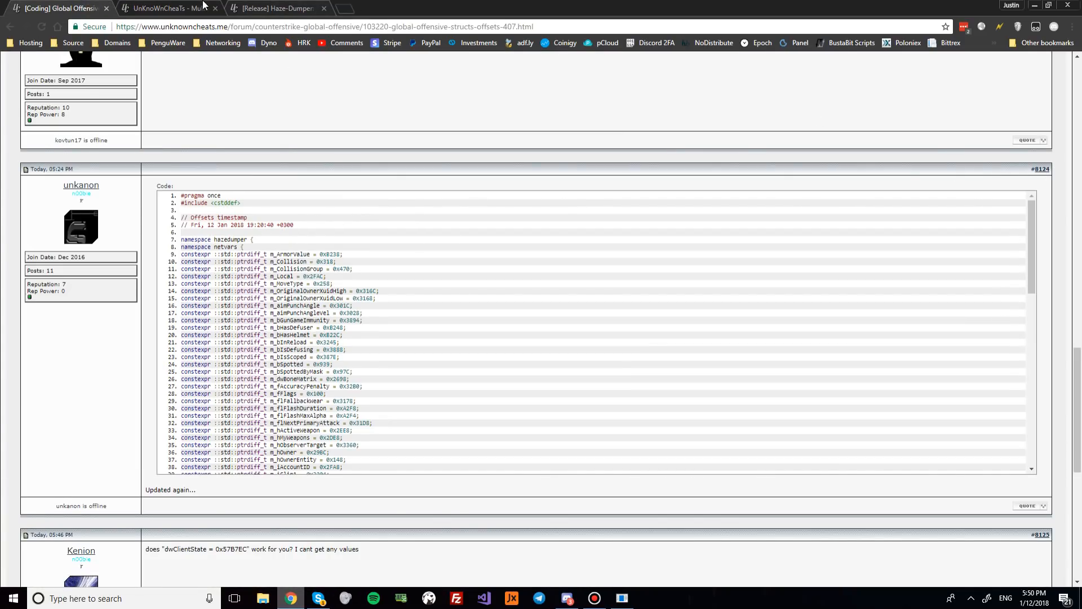
{"action": "left_click", "coordinate": [1040, 168]}
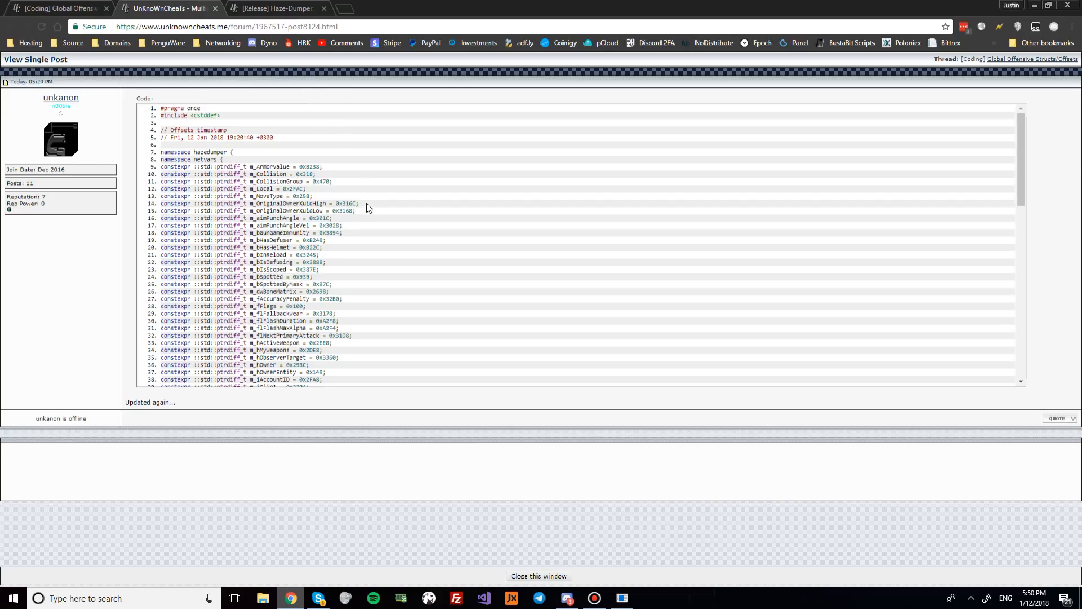
{"action": "left_click", "coordinate": [623, 597]}
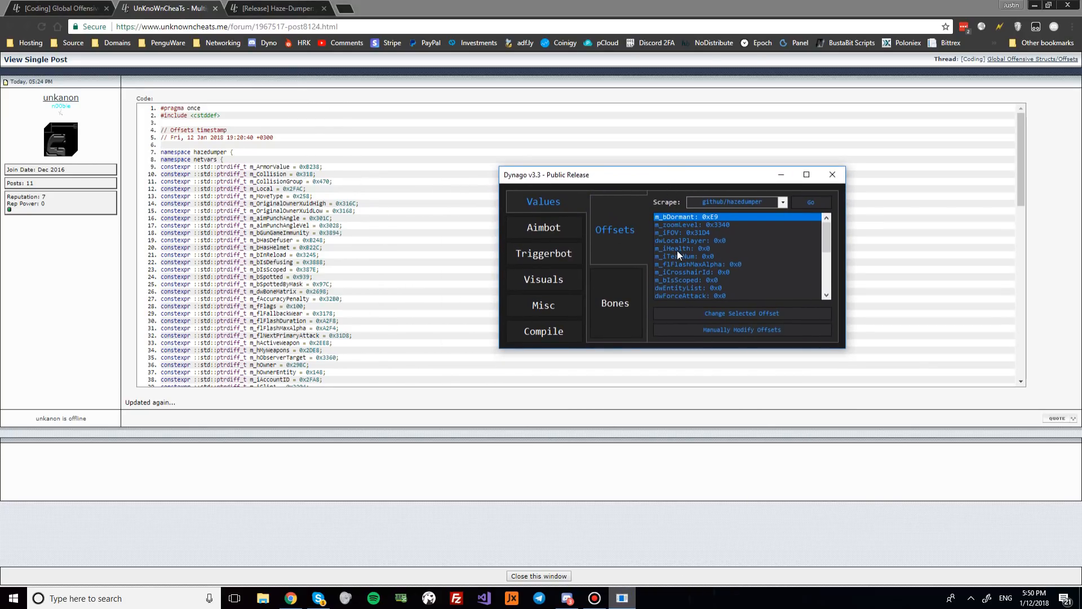
- Check dwLocalPlayer still reads 0x0, then minimize Dynago to return to the forum post
{"action": "left_click", "coordinate": [689, 240]}
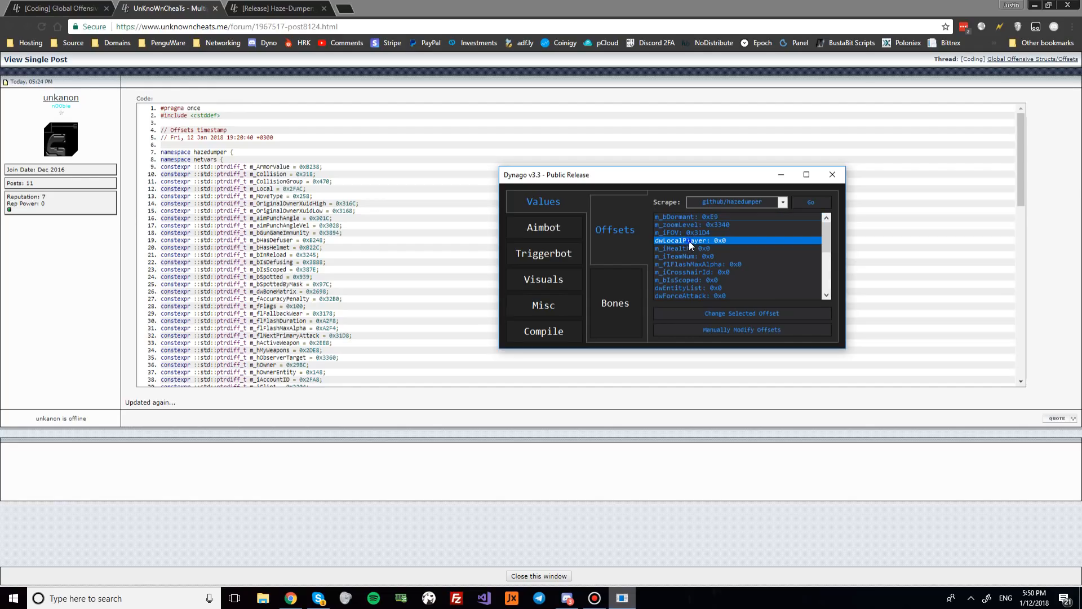
{"action": "left_click", "coordinate": [742, 312]}
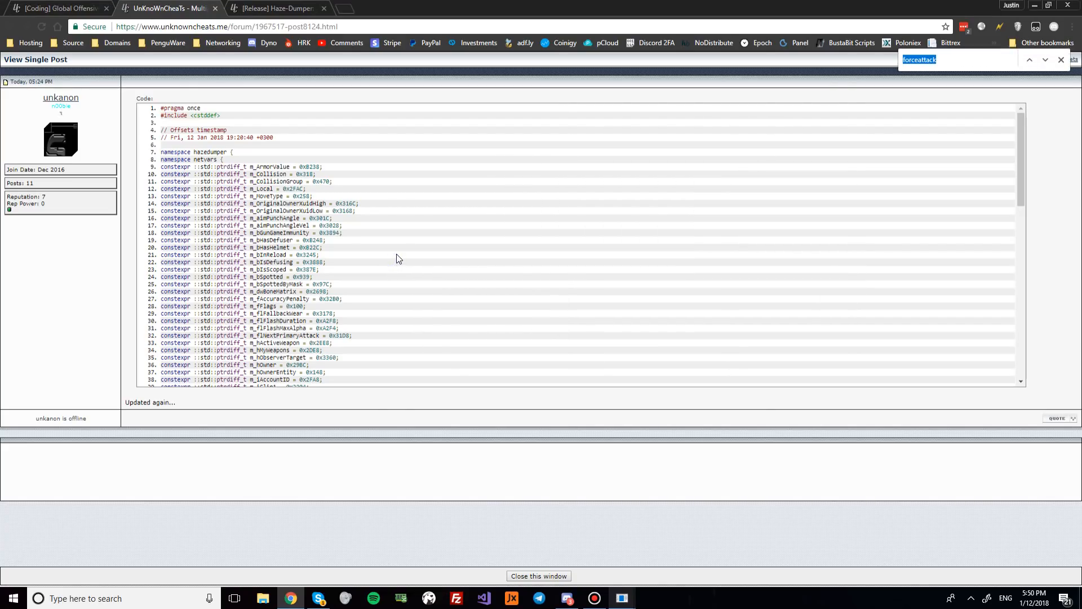
- Search the post for 'localplayer' and select the dwLocalPlayer value 0xA9D0DC
{"action": "type", "text": "localplayer"}
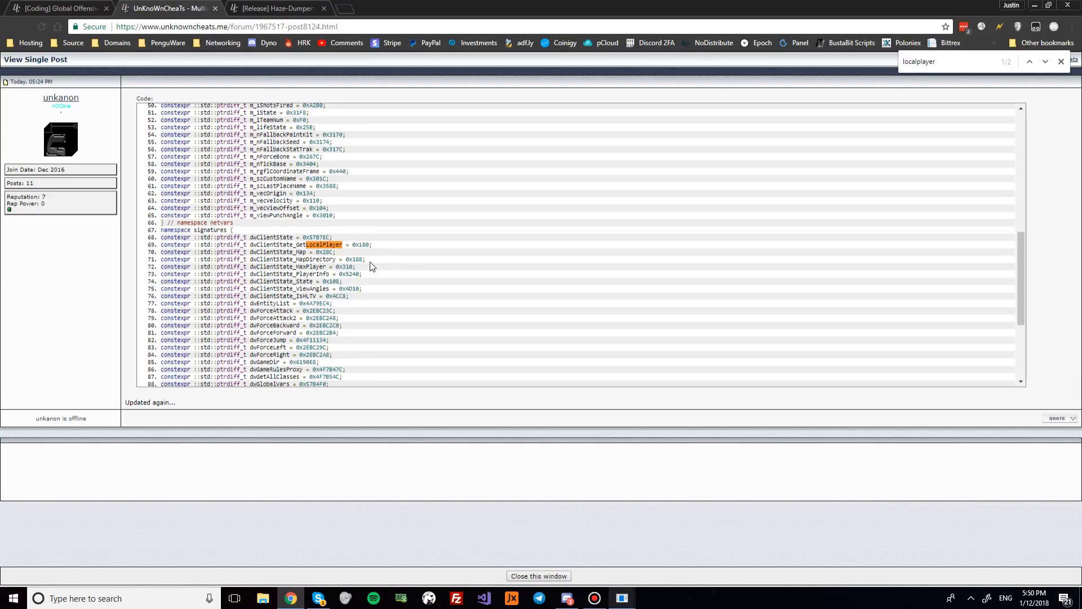
{"action": "double_click", "coordinate": [360, 245]}
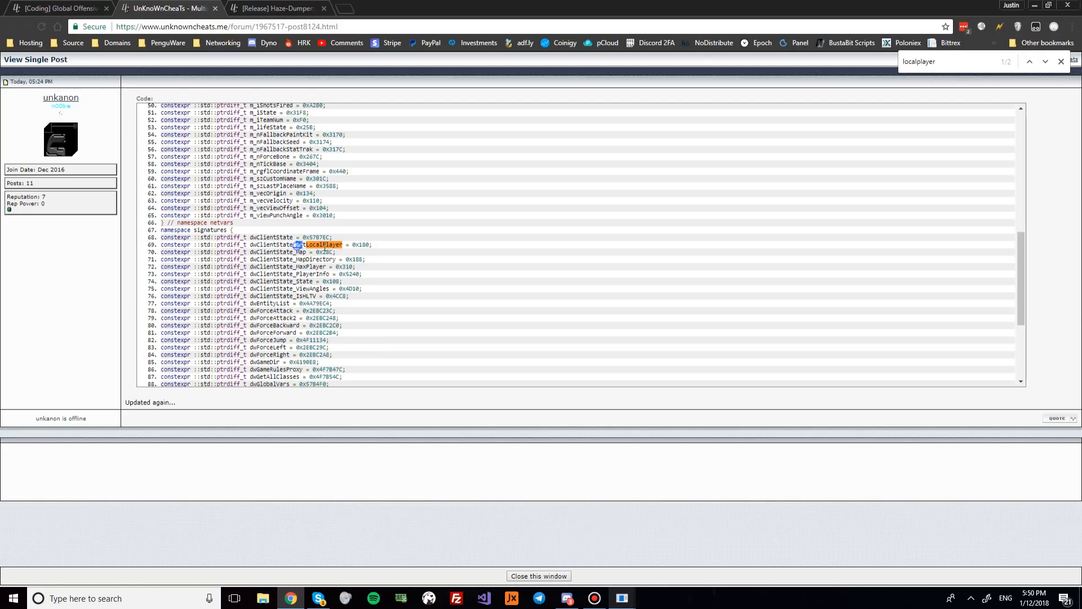
{"action": "left_click", "coordinate": [1030, 61]}
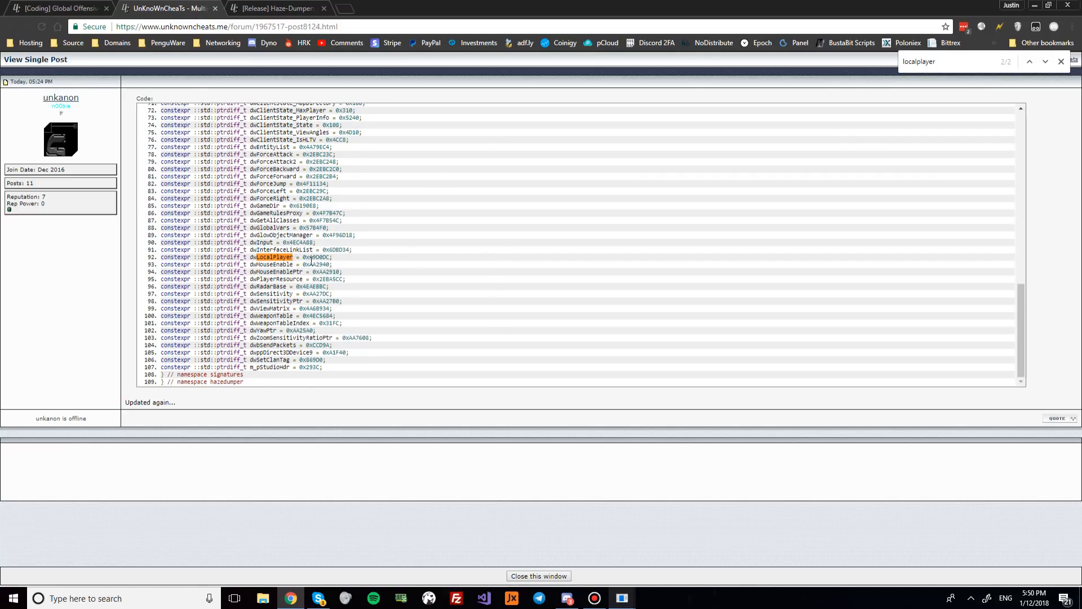
{"action": "double_click", "coordinate": [315, 257]}
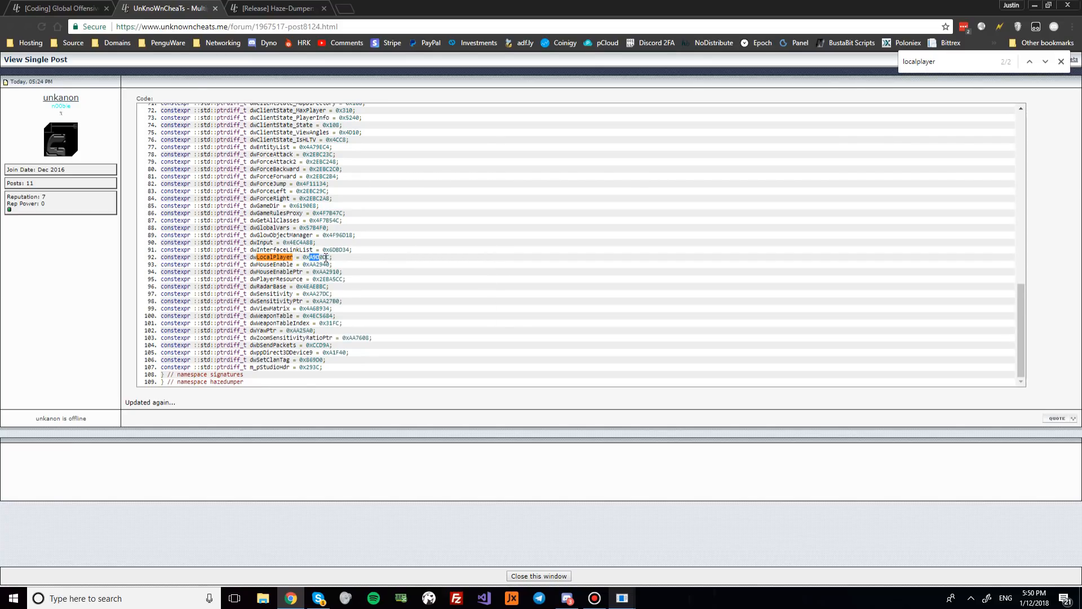
{"action": "mouse_move", "coordinate": [306, 257]}
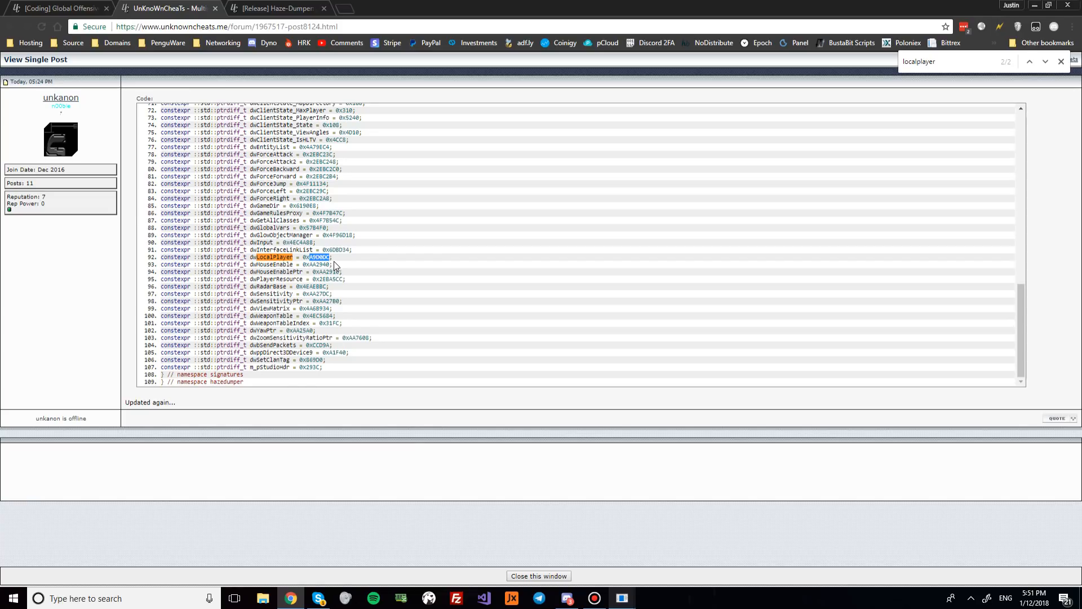
{"action": "mouse_move", "coordinate": [334, 248]}
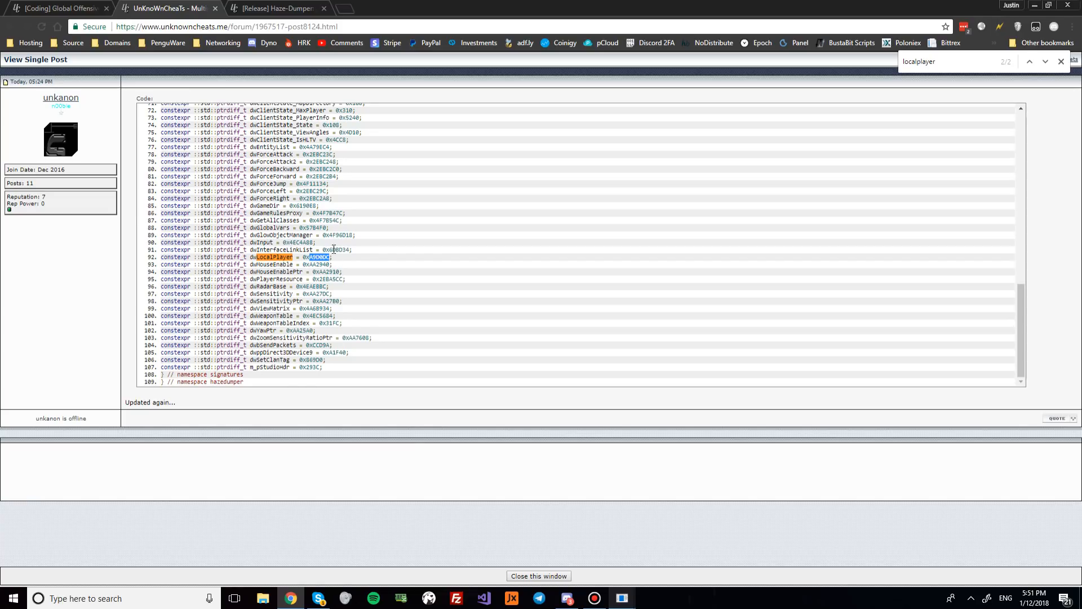
{"action": "mouse_move", "coordinate": [484, 278]}
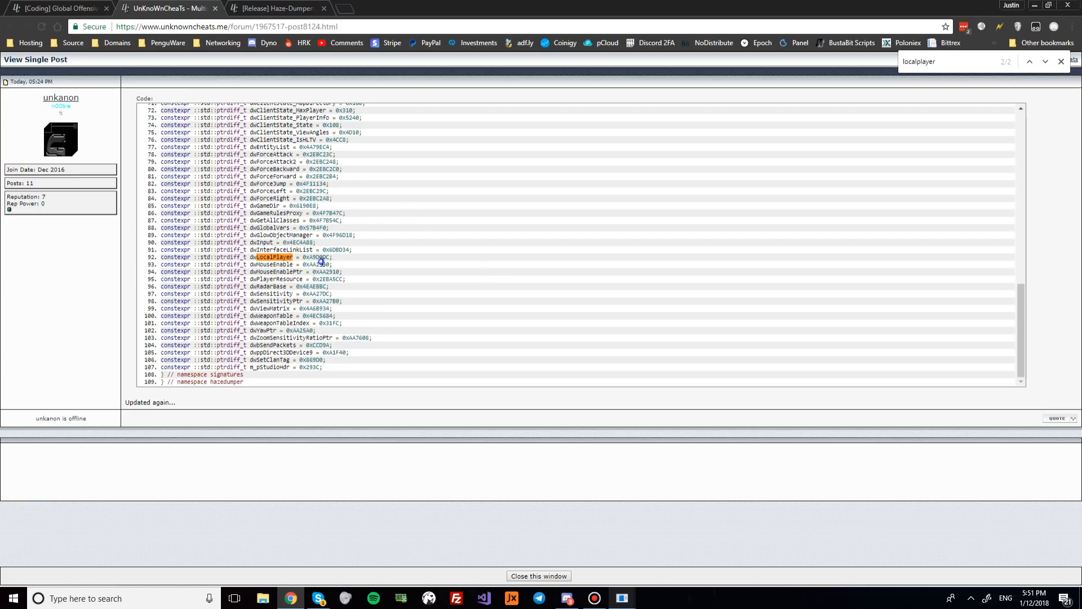
{"action": "mouse_move", "coordinate": [621, 598]}
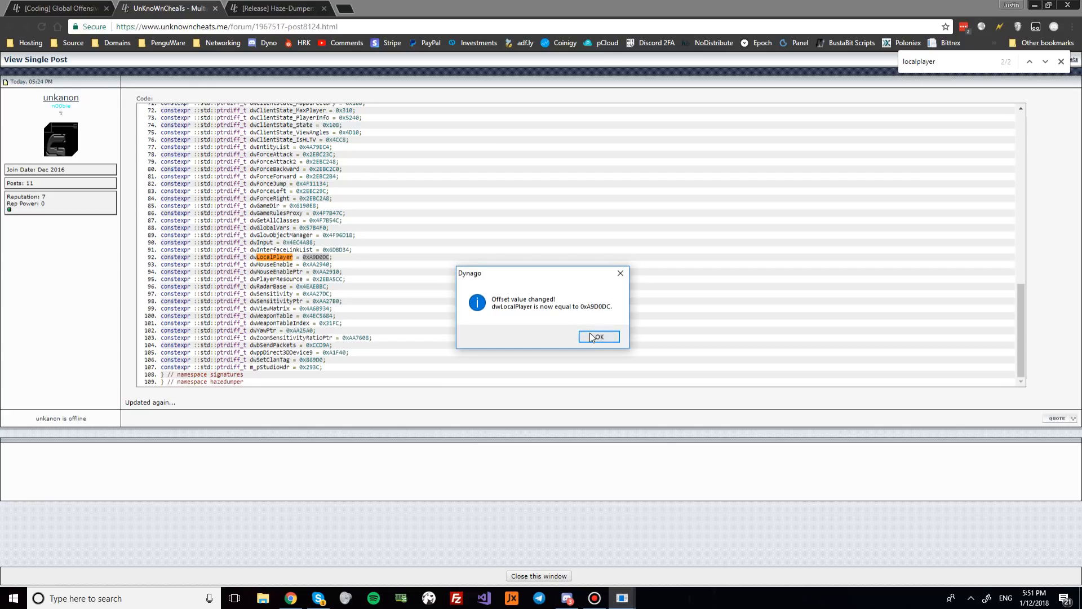
- Confirm dwLocalPlayer is changed to 0xA9D0DC via Change Selected Offset
{"action": "left_click", "coordinate": [597, 337]}
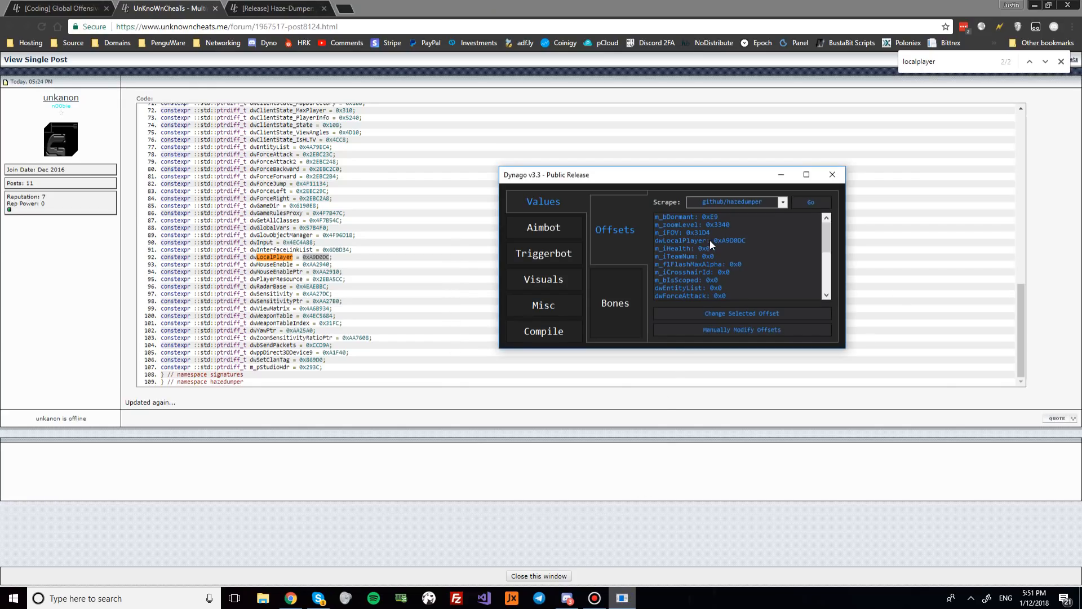
{"action": "mouse_move", "coordinate": [799, 212]}
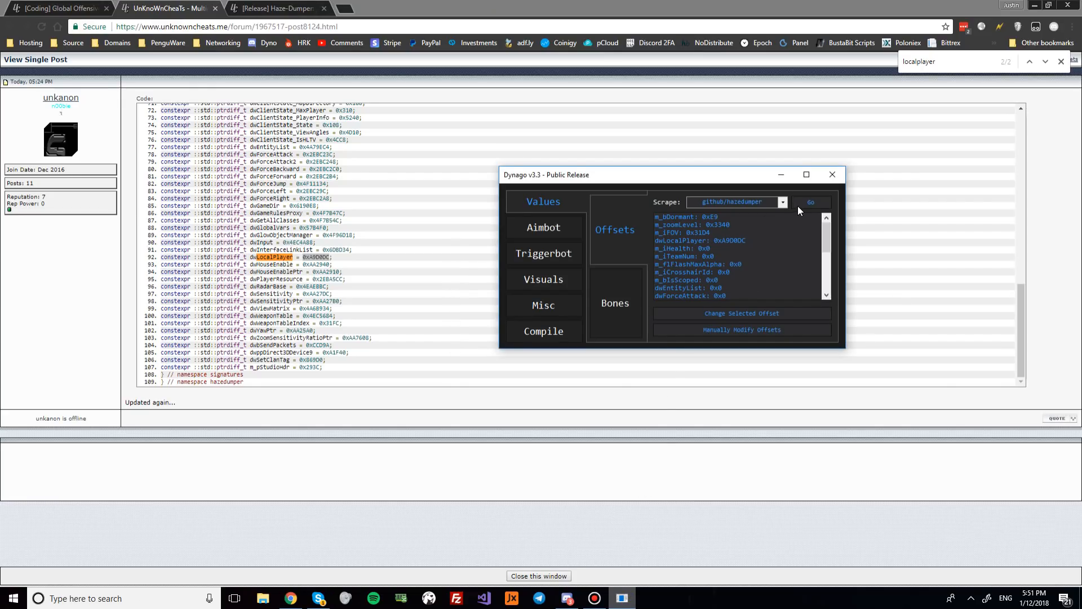
- Scrape offsets from justin/offsets so the list fills with real values, and review it
{"action": "left_click", "coordinate": [783, 202]}
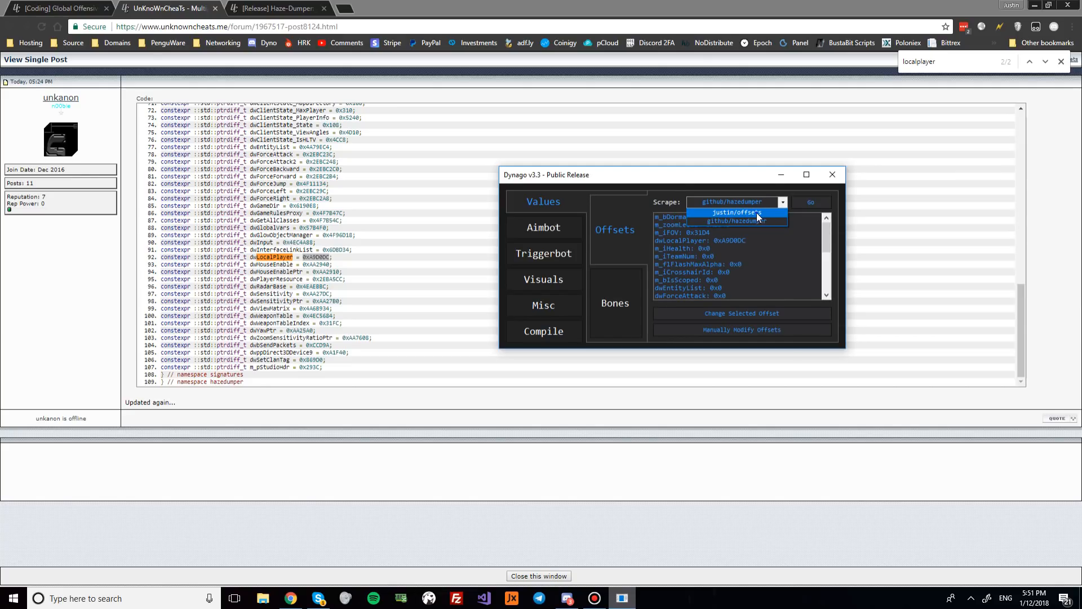
{"action": "left_click", "coordinate": [735, 211]}
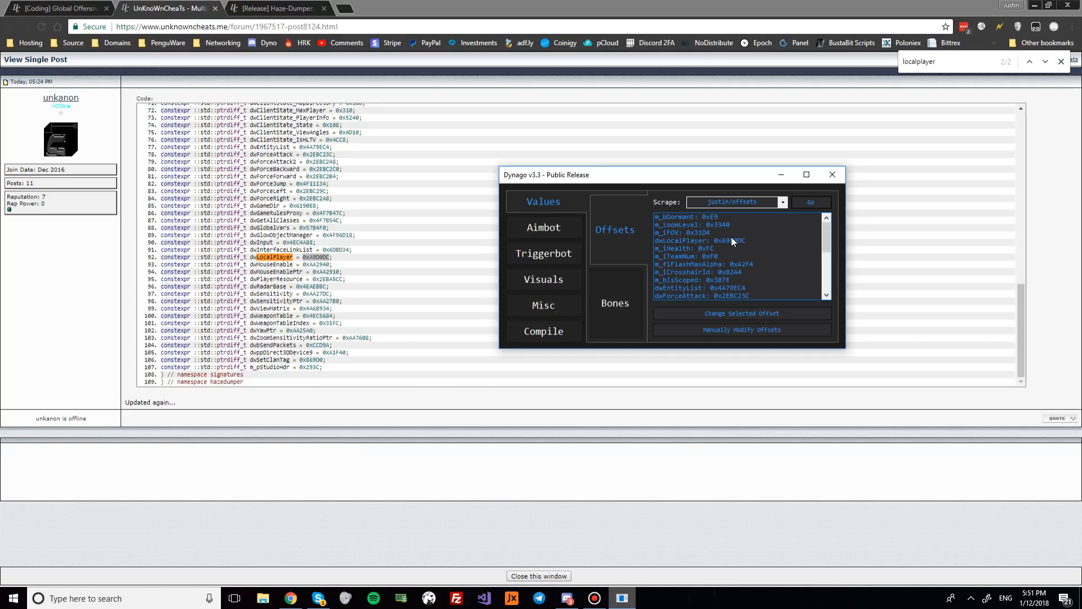
{"action": "mouse_move", "coordinate": [696, 239]}
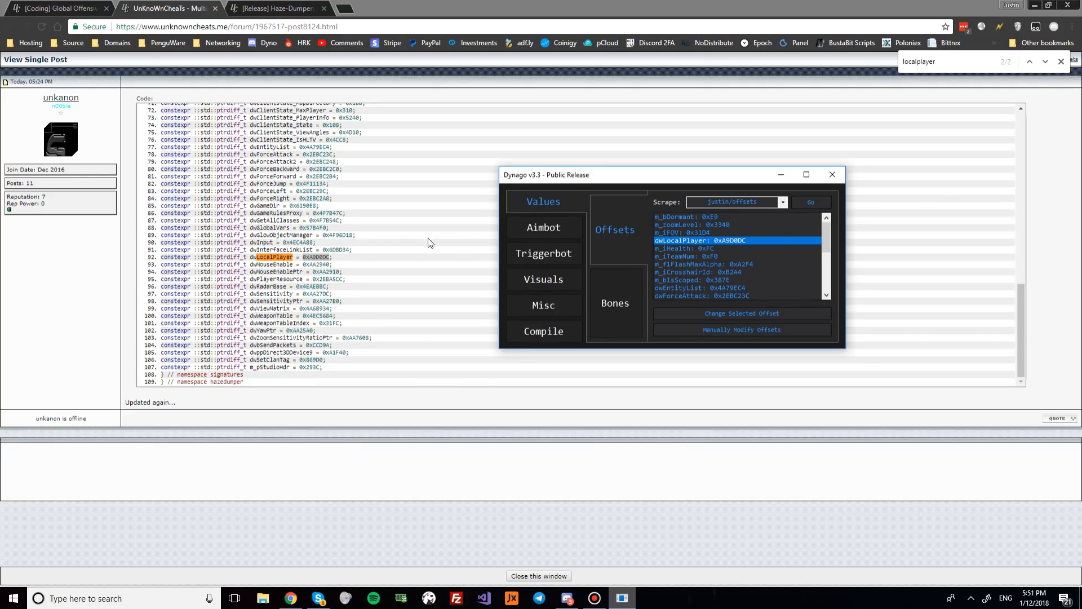
{"action": "scroll", "scroll_direction": "down", "scroll_amount": 3}
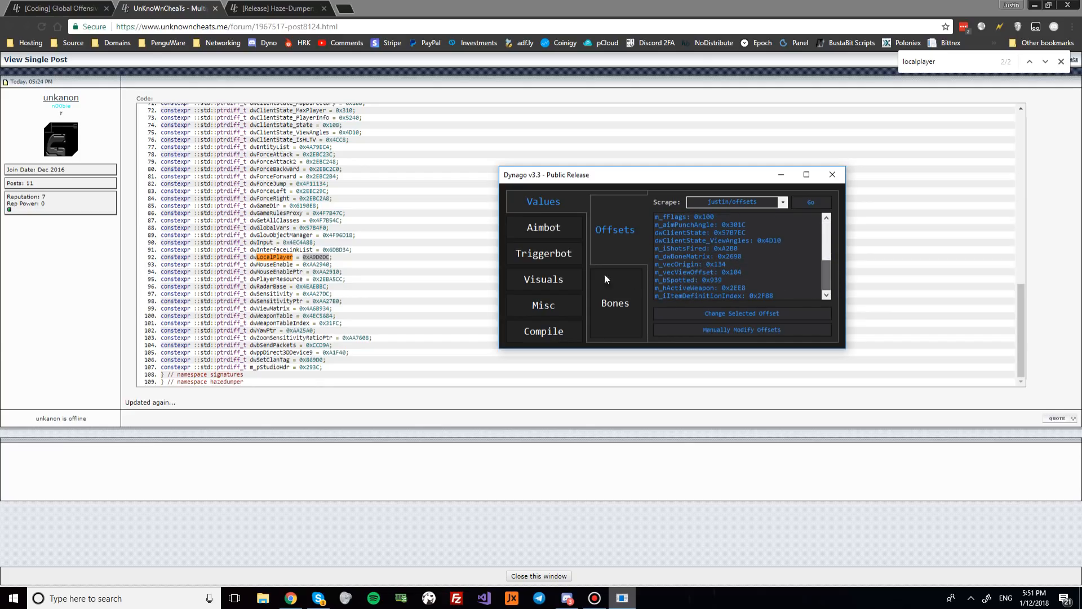
{"action": "mouse_move", "coordinate": [608, 255]}
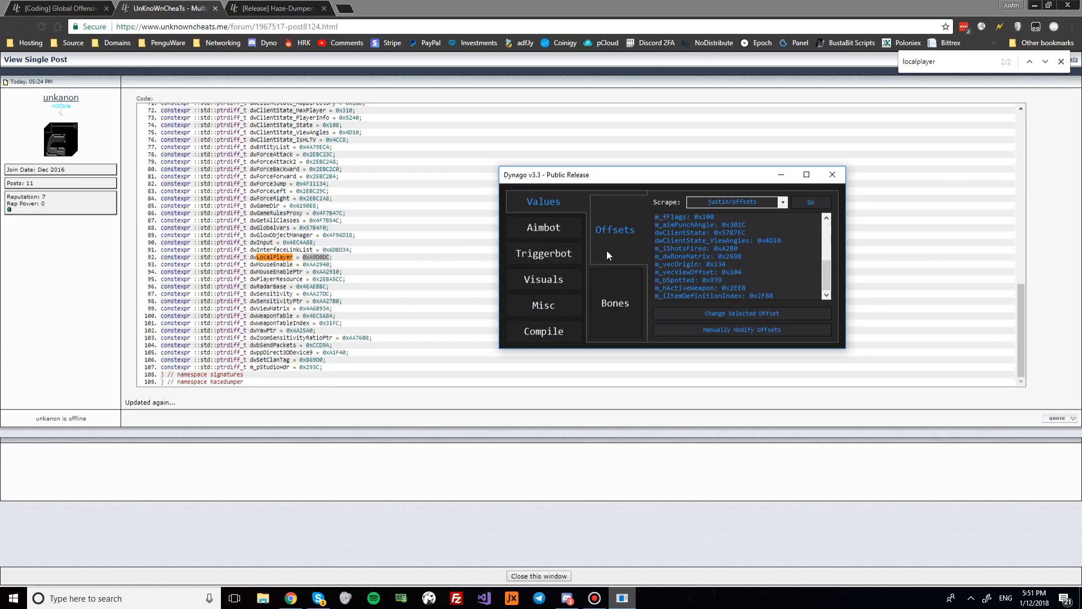
- In Manually Modify Offsets, edit dwLocalPlayer to 0x10 and save the changes
{"action": "left_click", "coordinate": [741, 329]}
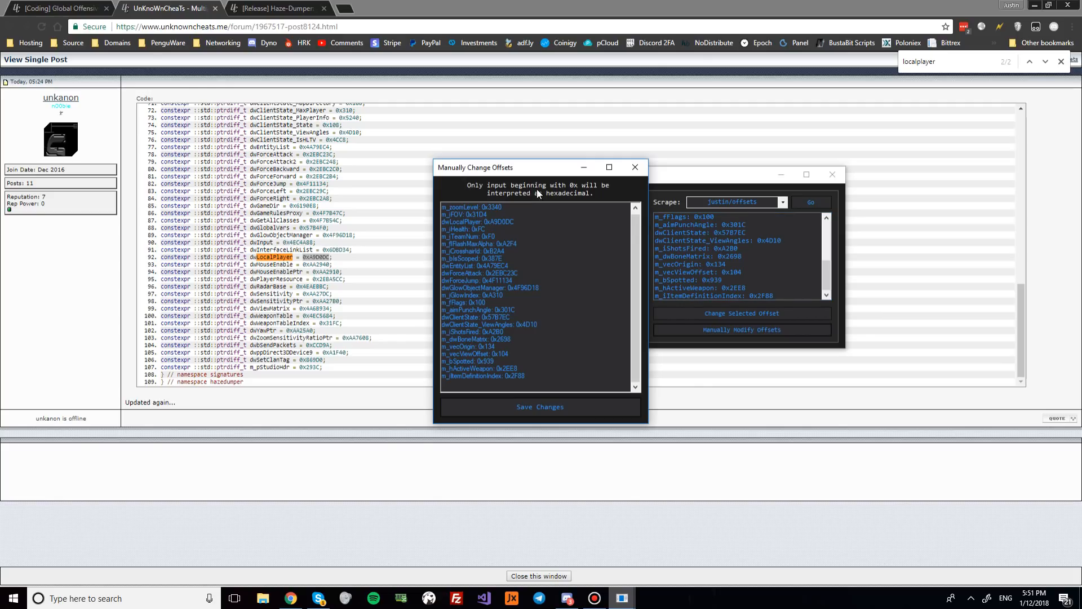
{"action": "left_click_drag", "start_coordinate": [511, 167], "coordinate": [511, 139]}
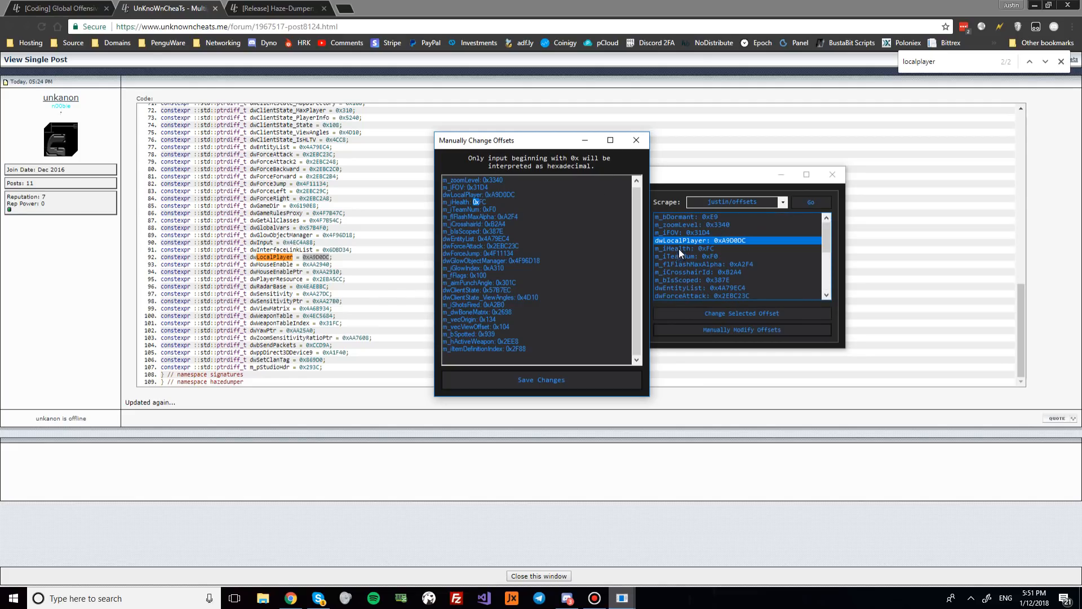
{"action": "scroll", "scroll_direction": "up", "scroll_amount": 3}
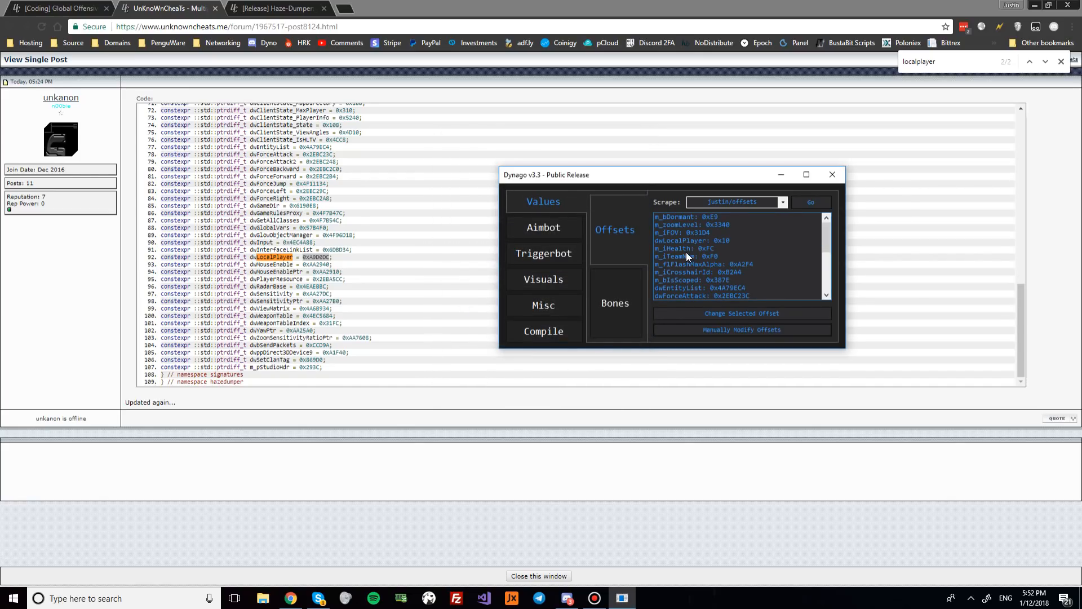
- Verify dwLocalPlayer reads 0x10, then move to the Aimbot section
{"action": "left_click", "coordinate": [703, 240]}
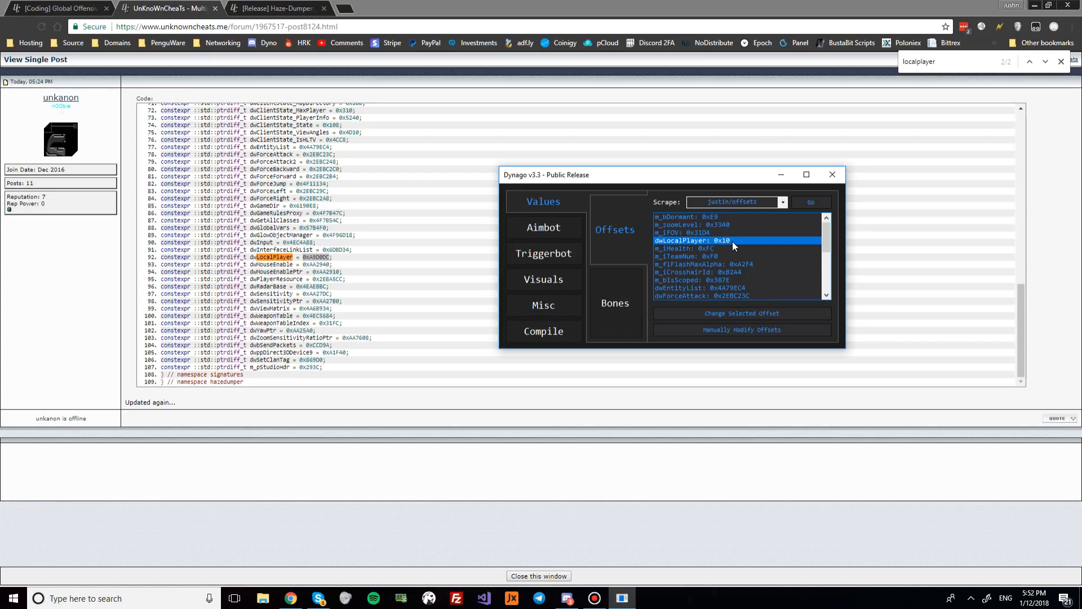
{"action": "mouse_move", "coordinate": [615, 178]}
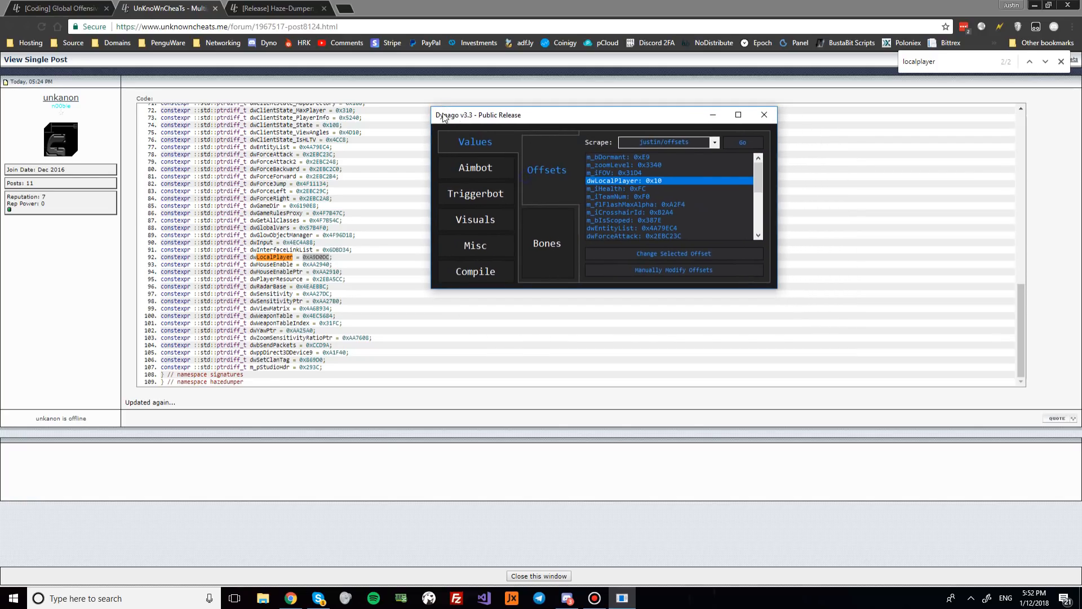
{"action": "left_click", "coordinate": [474, 192]}
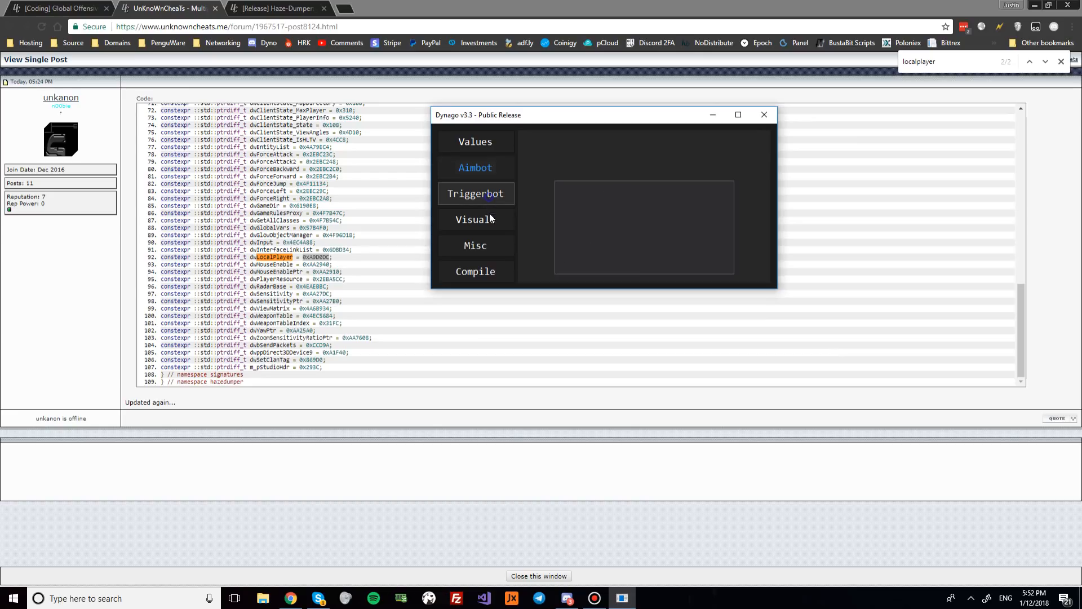